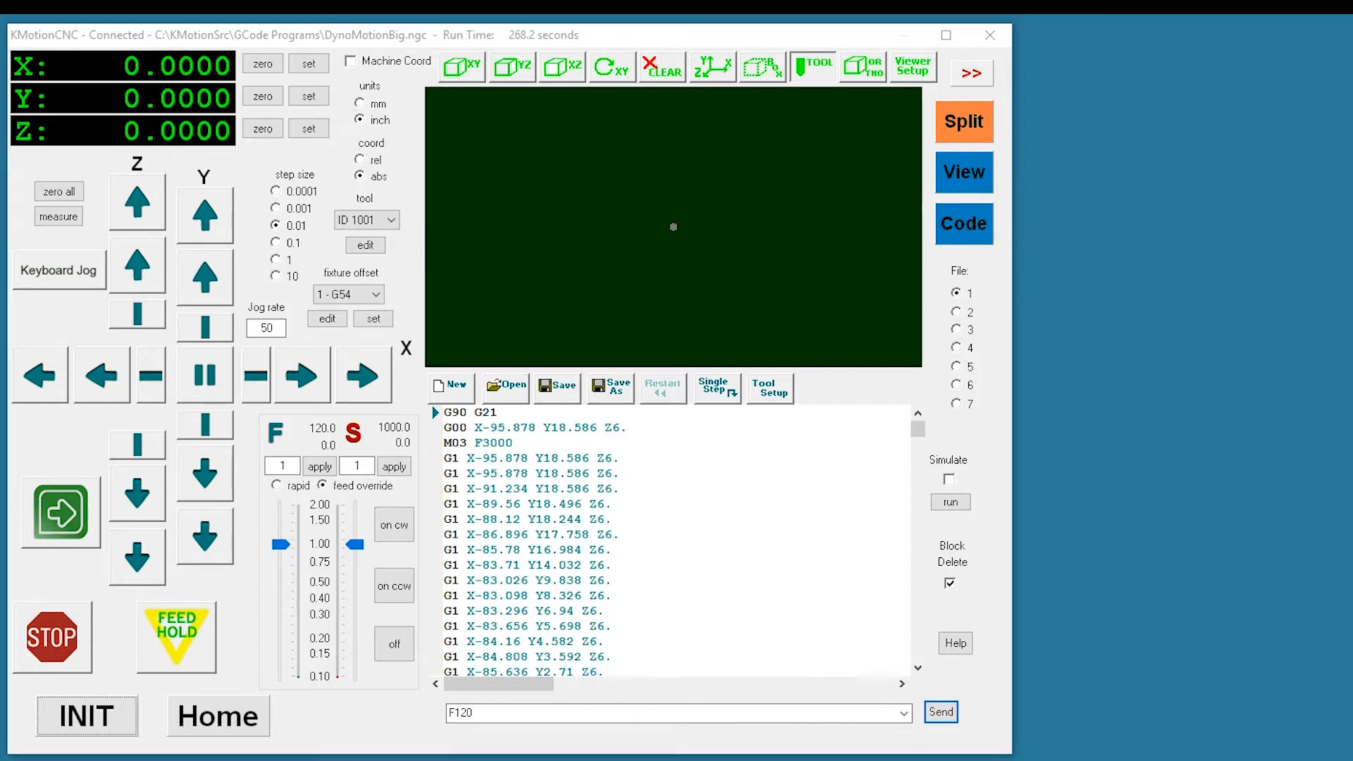
{"action": "mouse_move", "coordinate": [266, 326]}
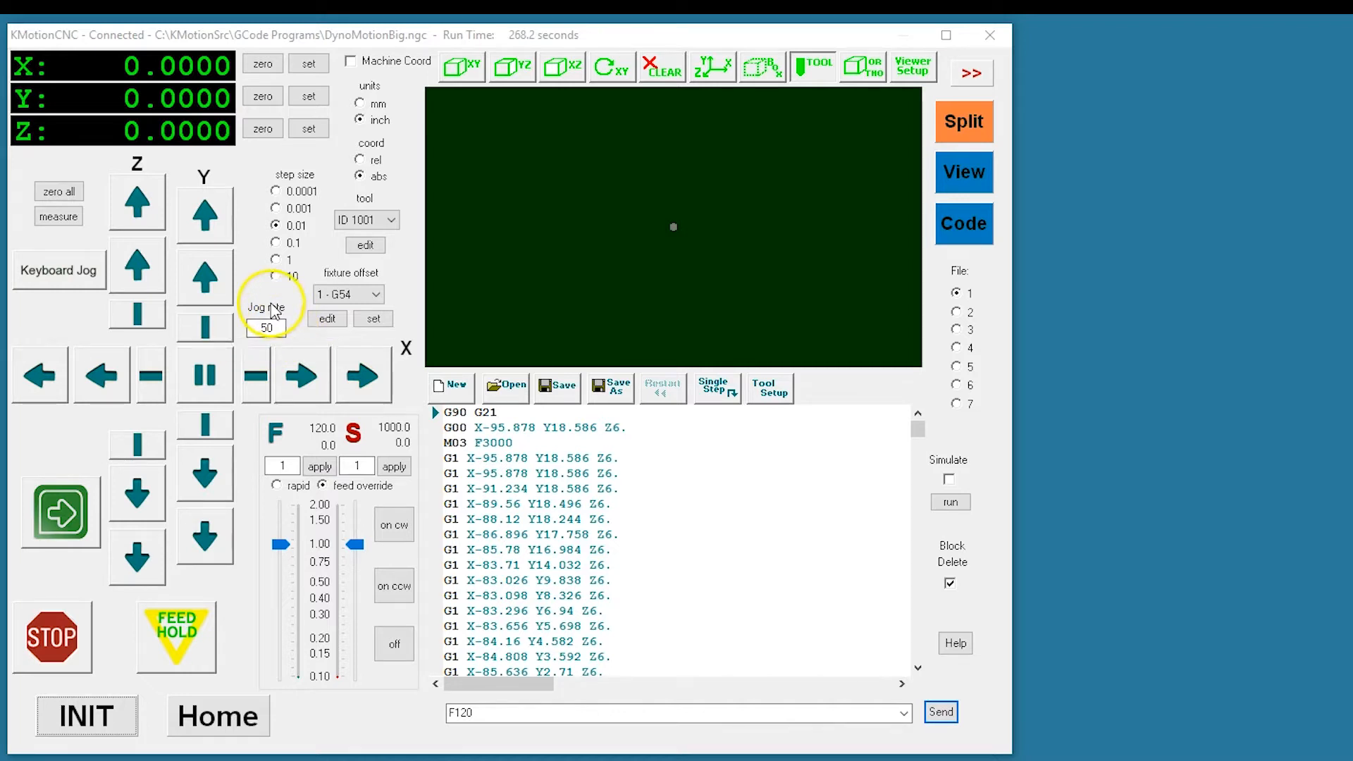
{"action": "mouse_move", "coordinate": [241, 483]}
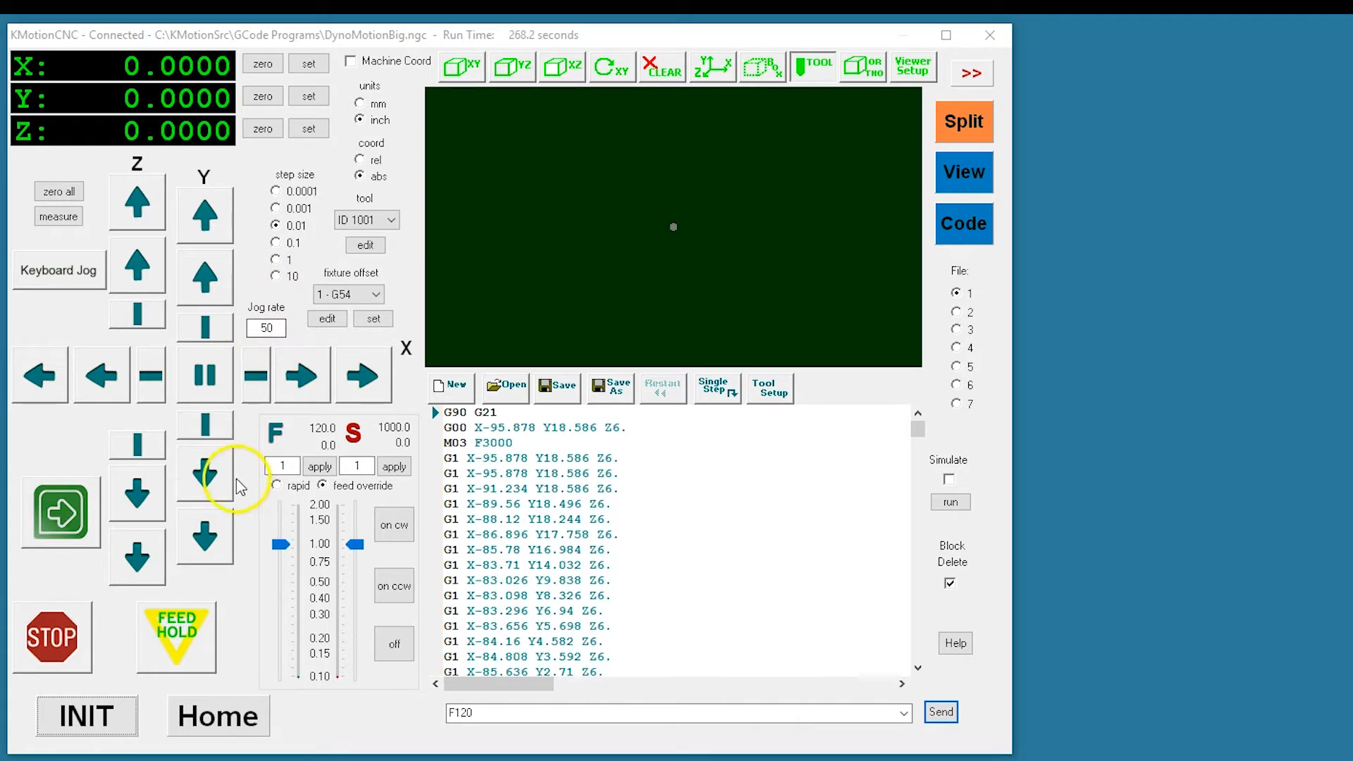
{"action": "mouse_move", "coordinate": [310, 348]}
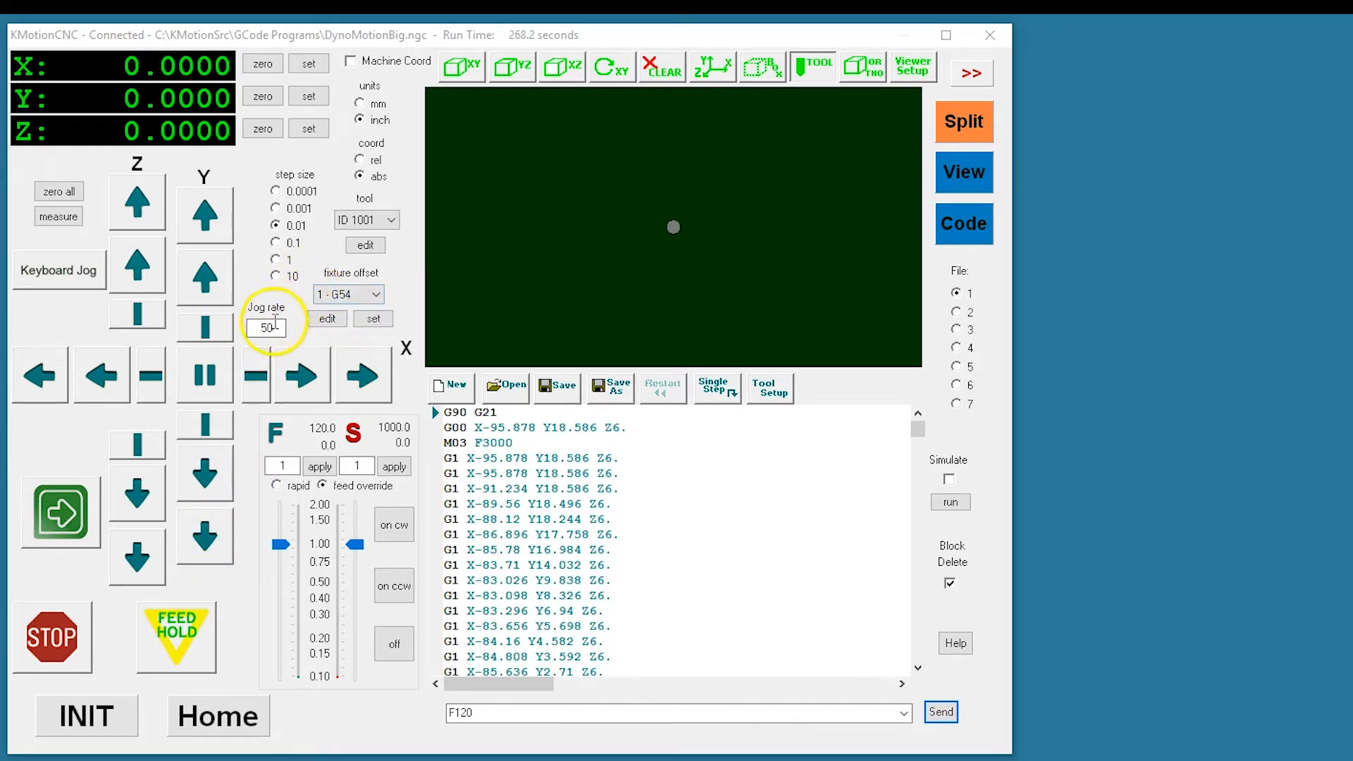
Raise the jog rate from 50 to 100 and jog X positive with the fast button.
{"action": "triple_click", "coordinate": [266, 327]}
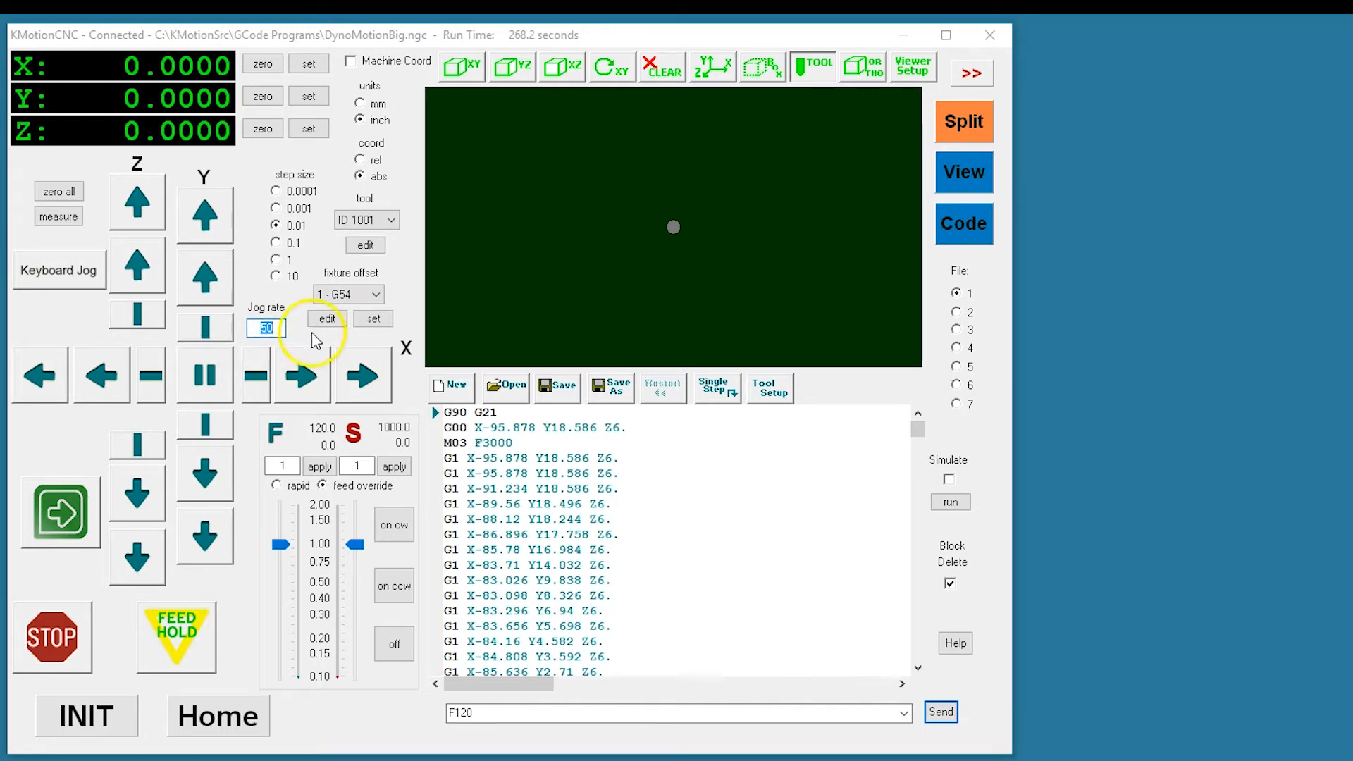
{"action": "left_click", "coordinate": [362, 375]}
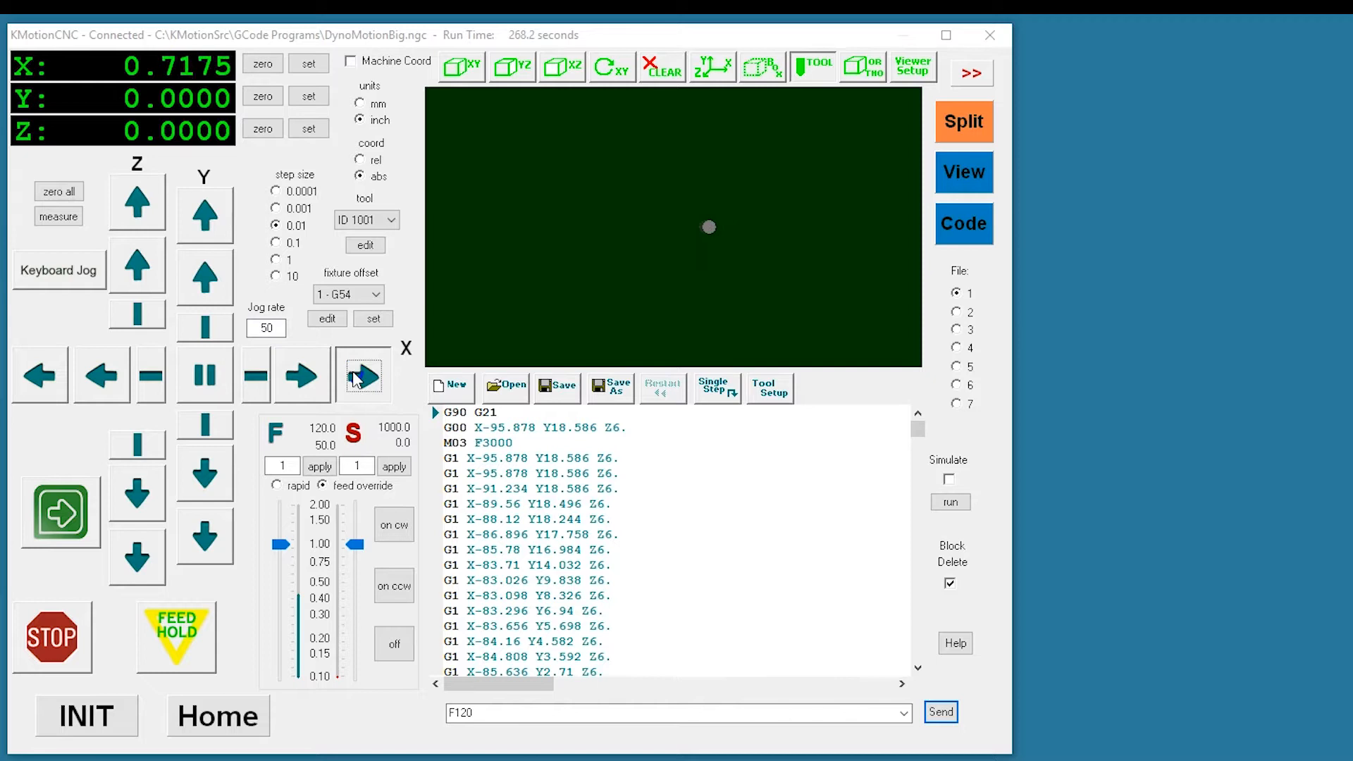
{"action": "left_click", "coordinate": [362, 374]}
{"action": "type", "text": "100"}
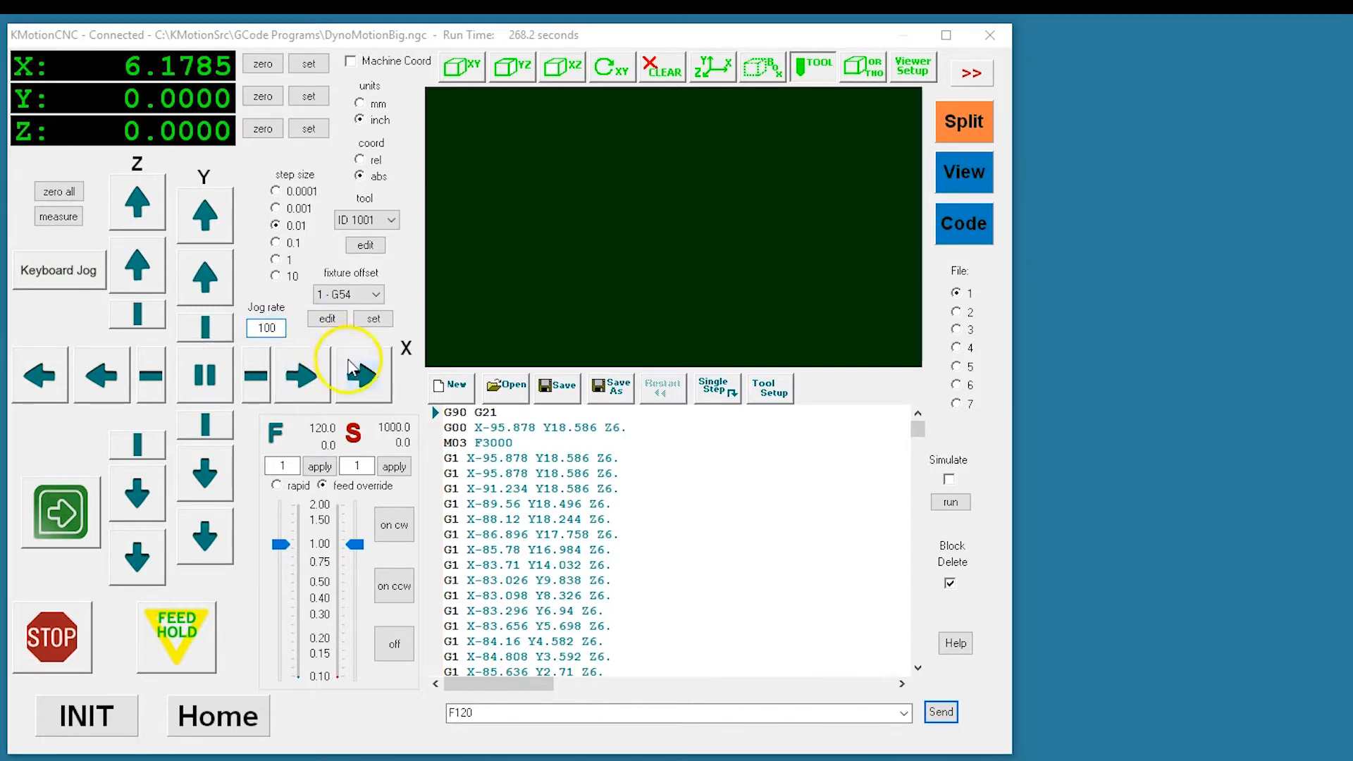
{"action": "left_click", "coordinate": [362, 374]}
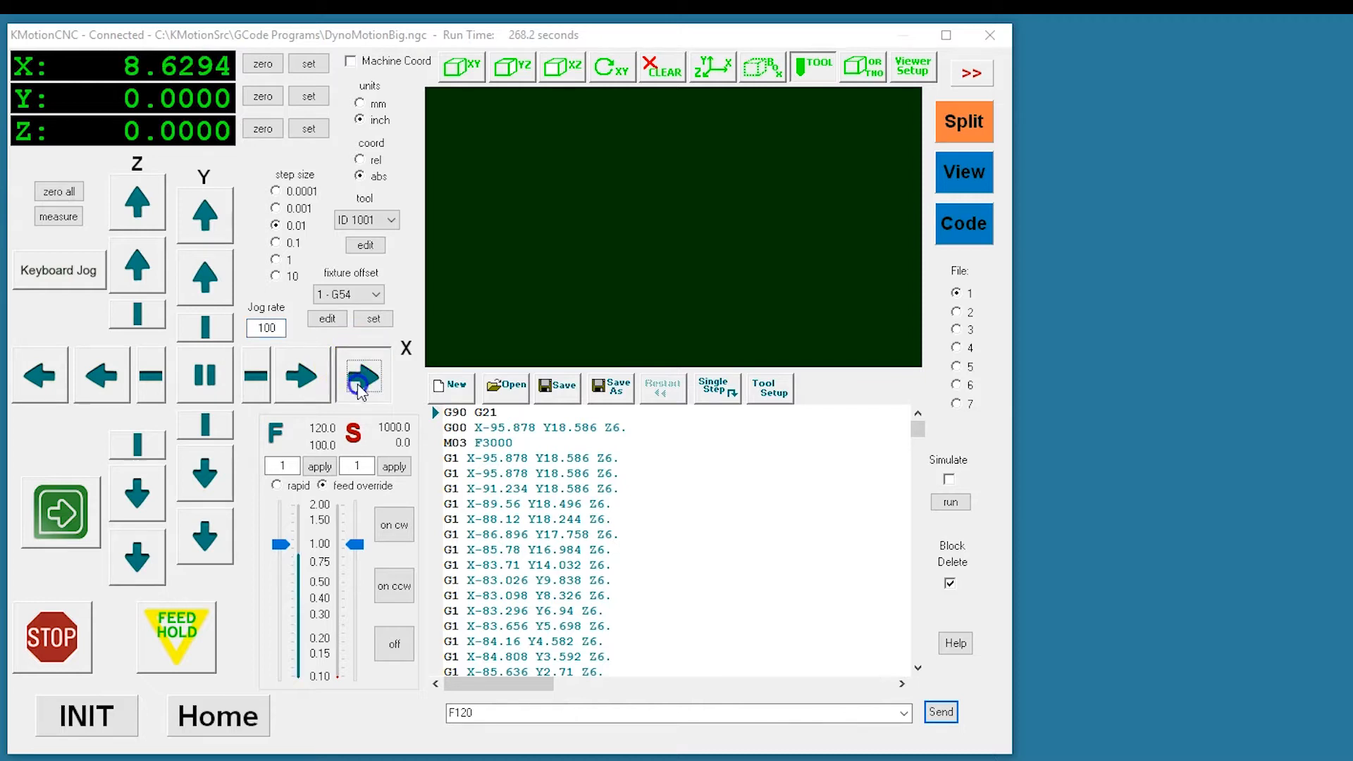
{"action": "left_click", "coordinate": [362, 375]}
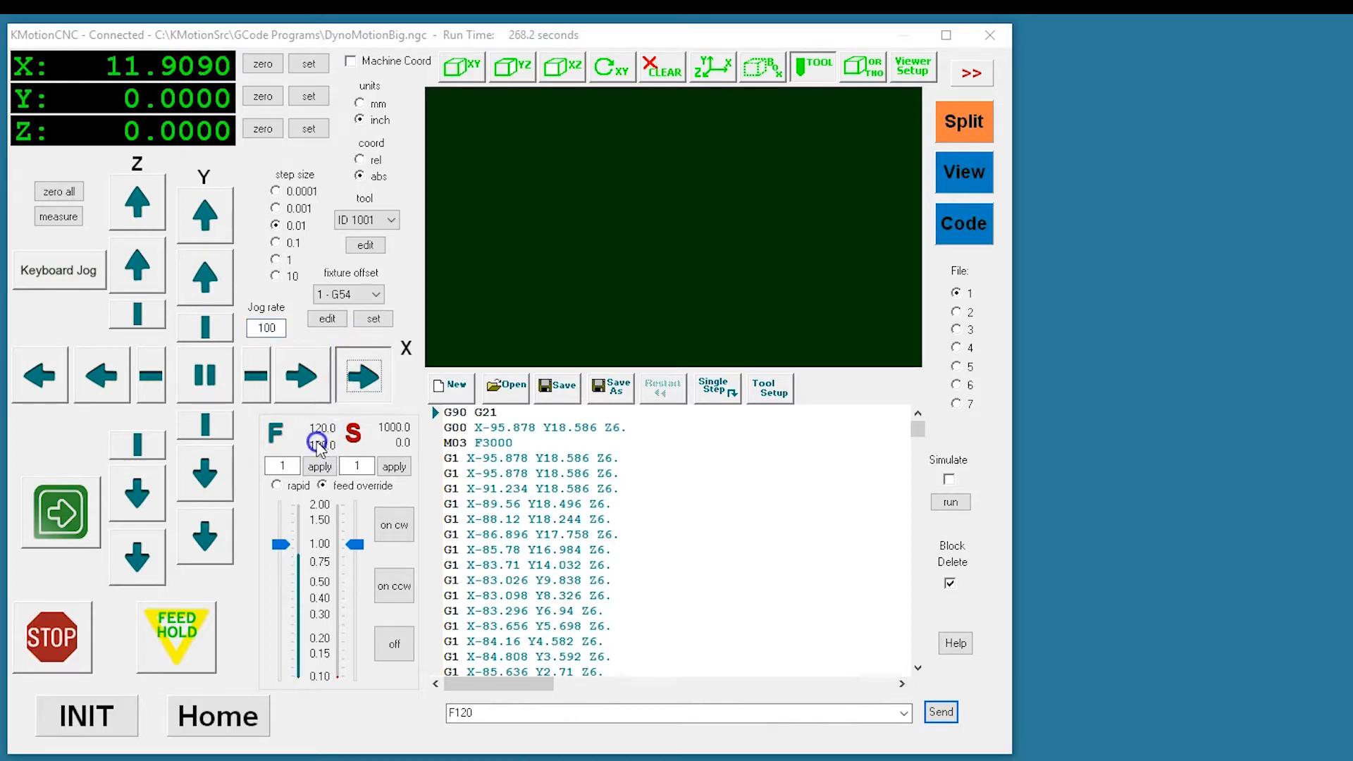
Continue jogging X positive at the slower button speed to about 14.19 inches.
{"action": "left_click", "coordinate": [303, 377]}
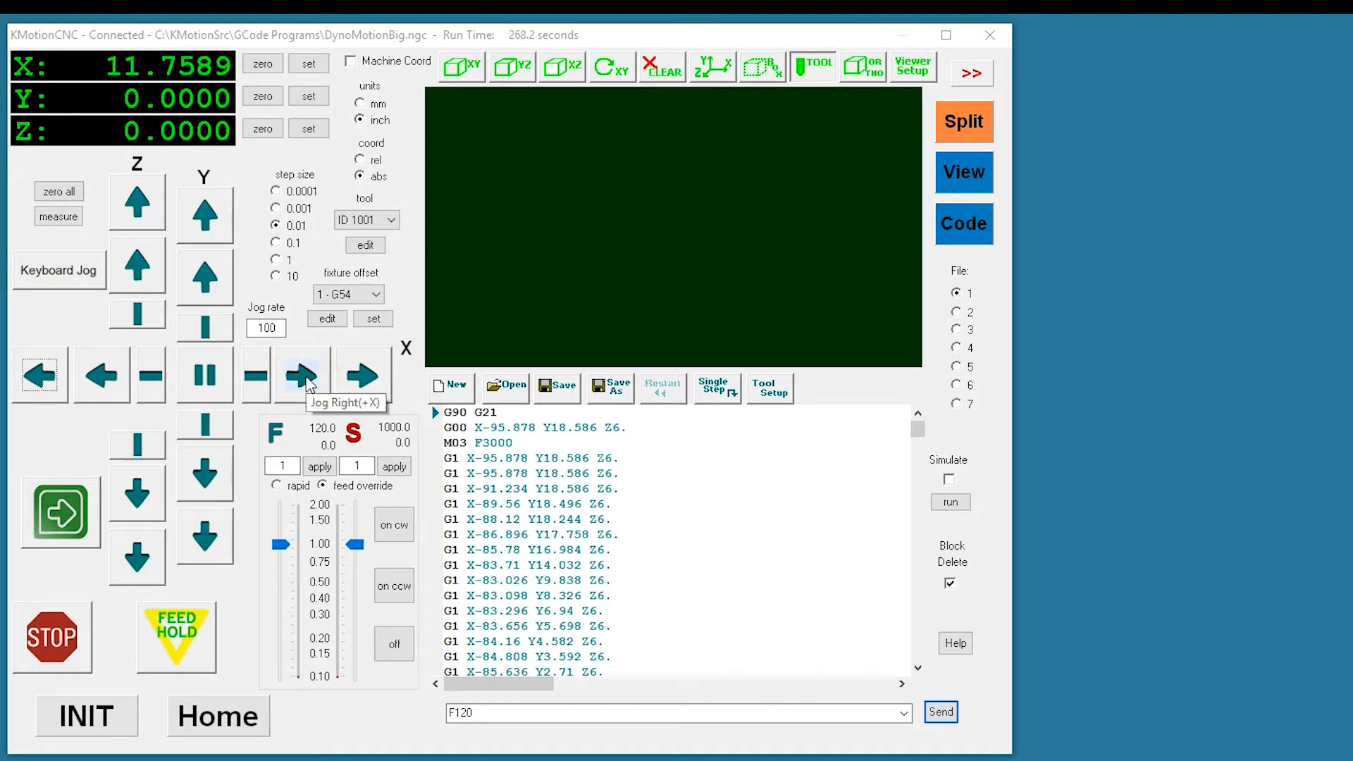
{"action": "left_click", "coordinate": [301, 375]}
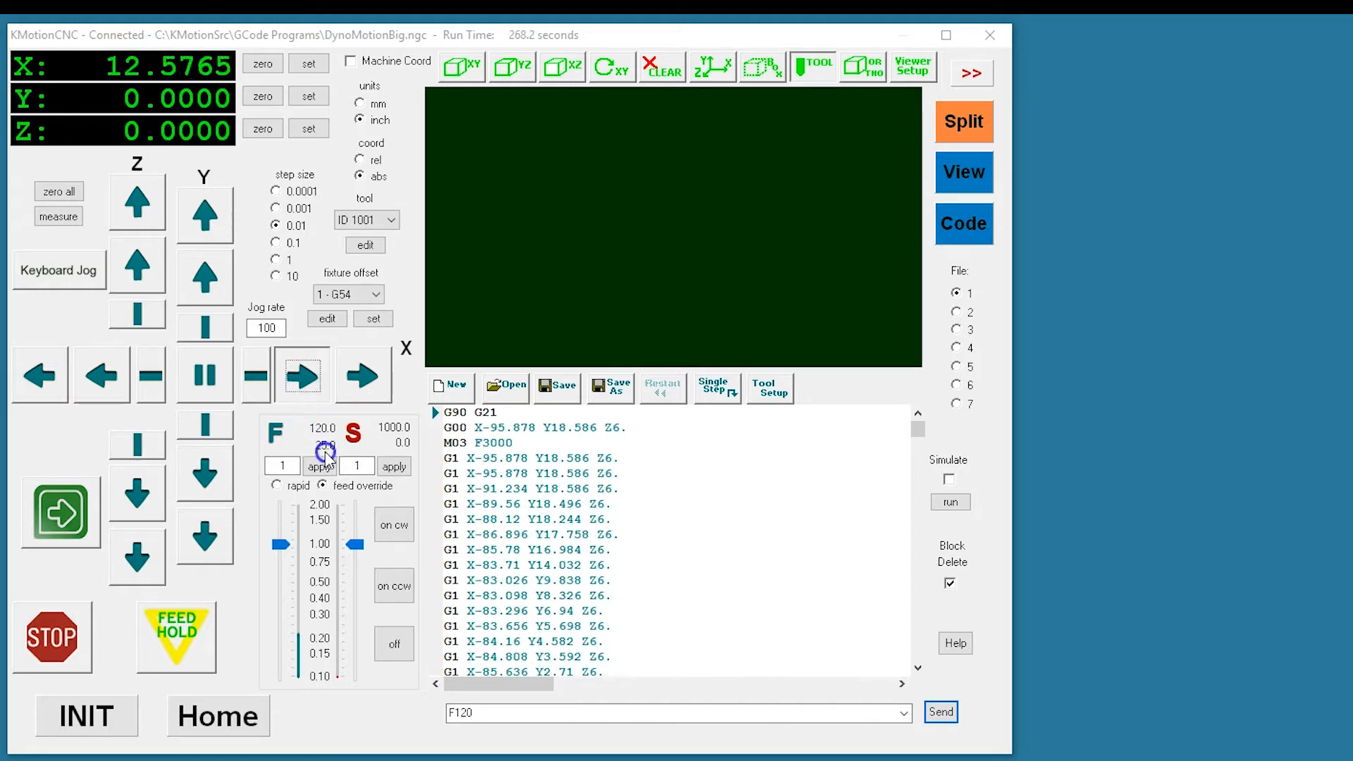
{"action": "left_click", "coordinate": [321, 465]}
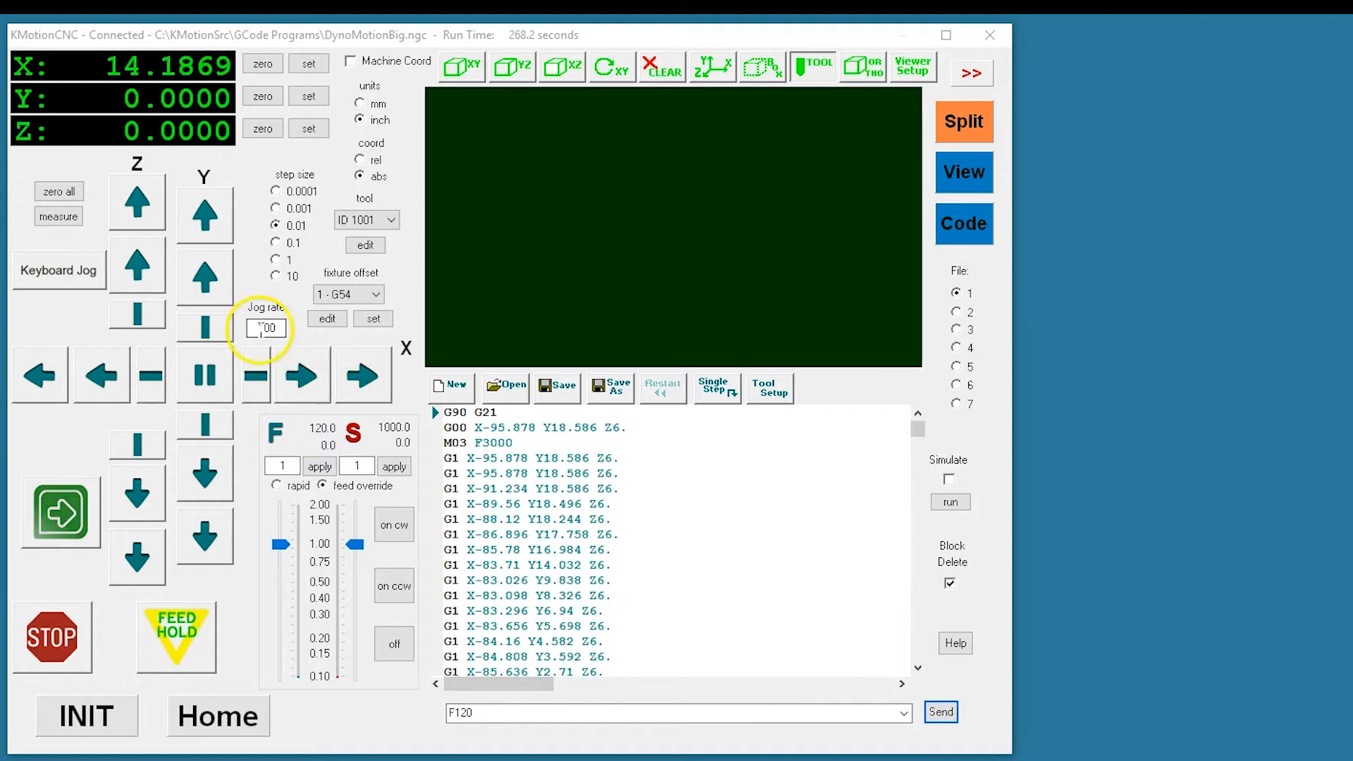
Set the jog rate to 200 and jog X further positive to about 33.27 inches.
{"action": "triple_click", "coordinate": [266, 329]}
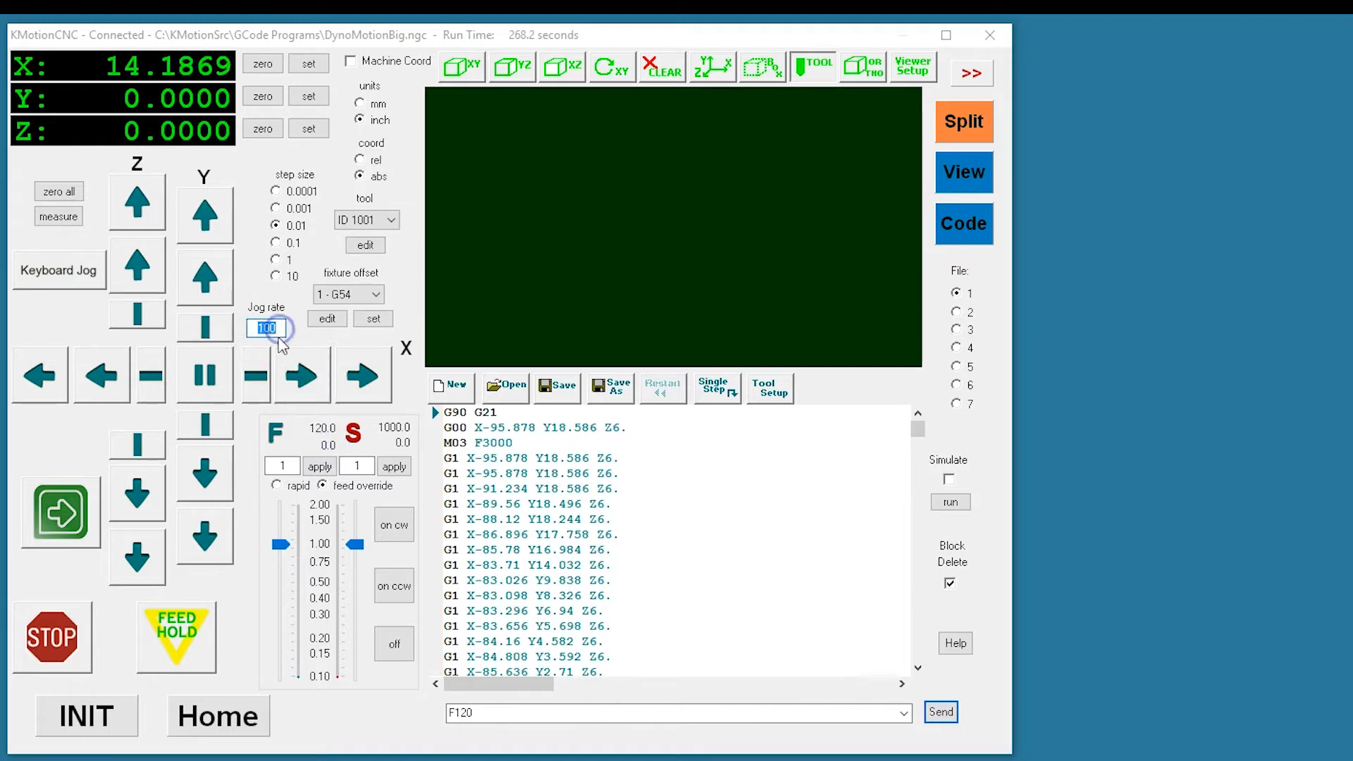
{"action": "type", "text": "20"}
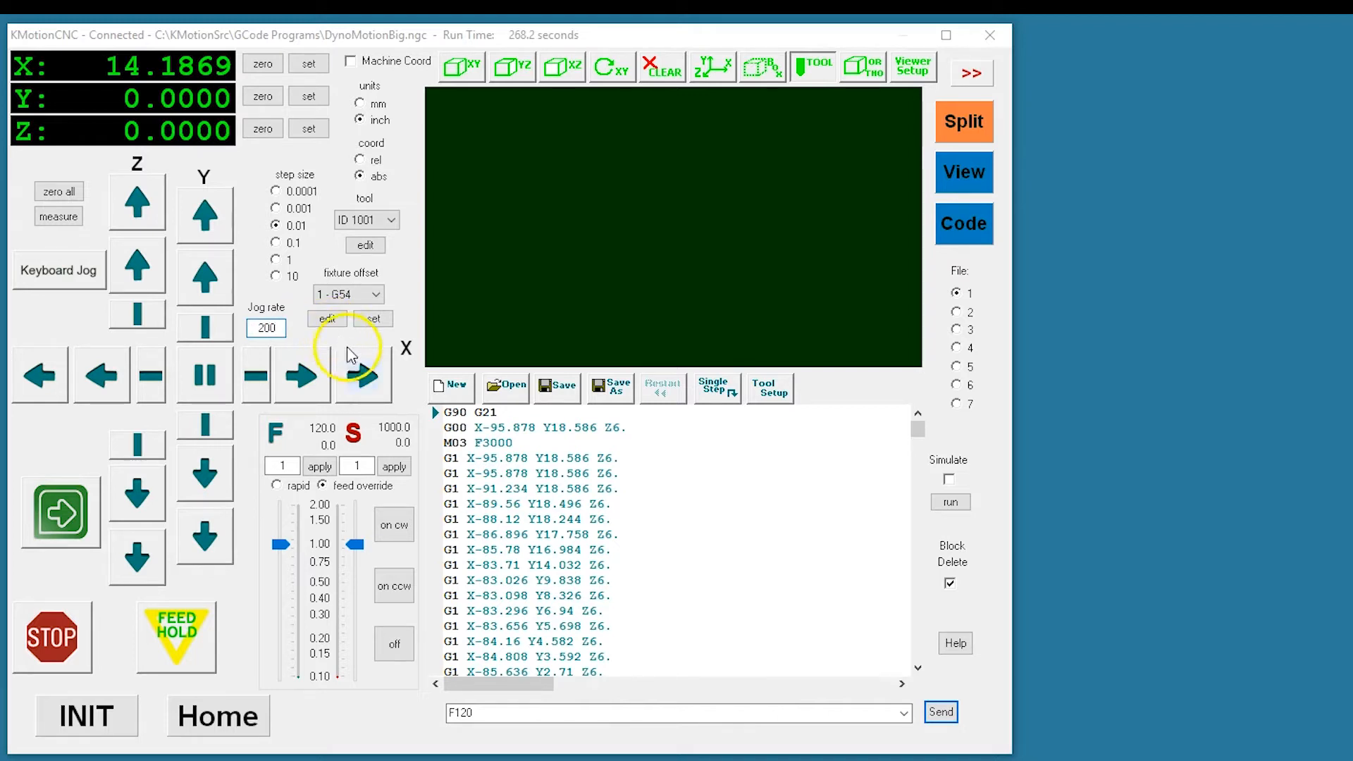
{"action": "left_click", "coordinate": [361, 373]}
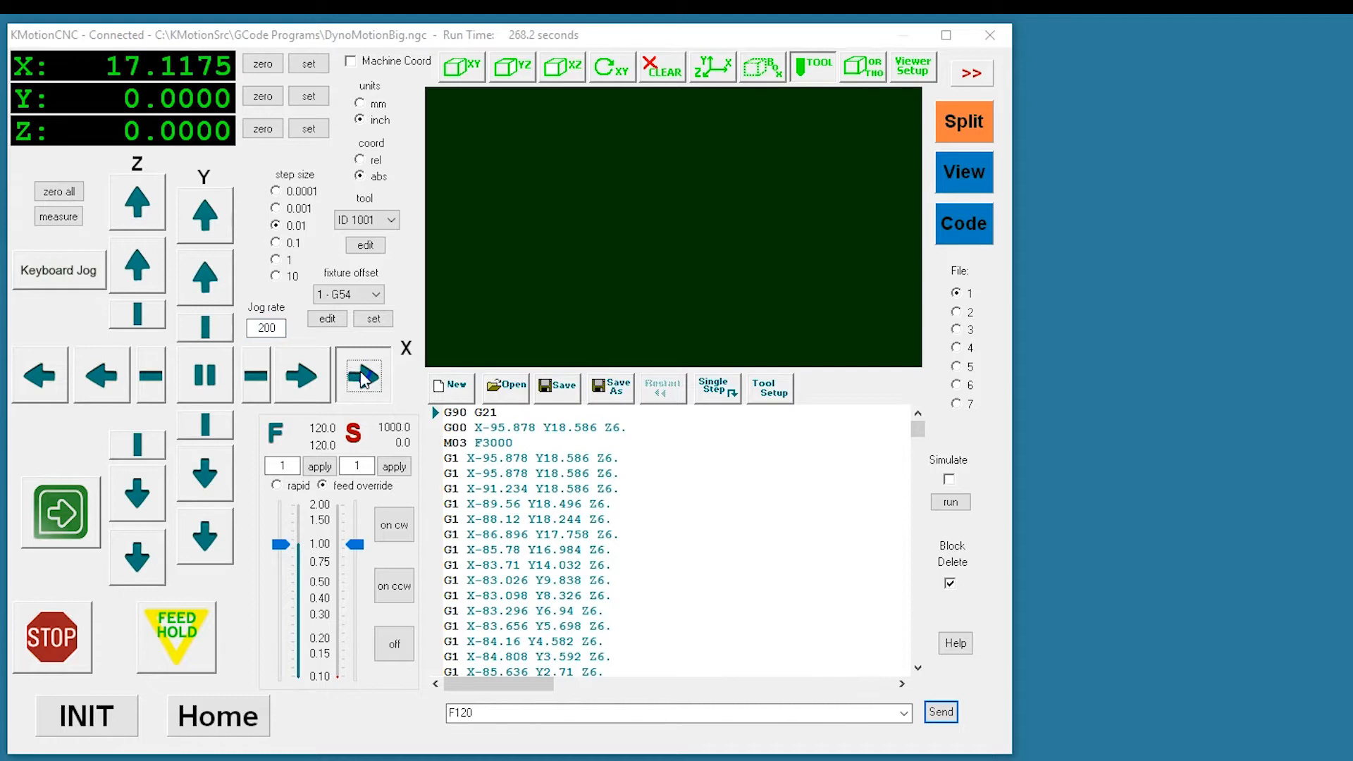
{"action": "left_click", "coordinate": [362, 375]}
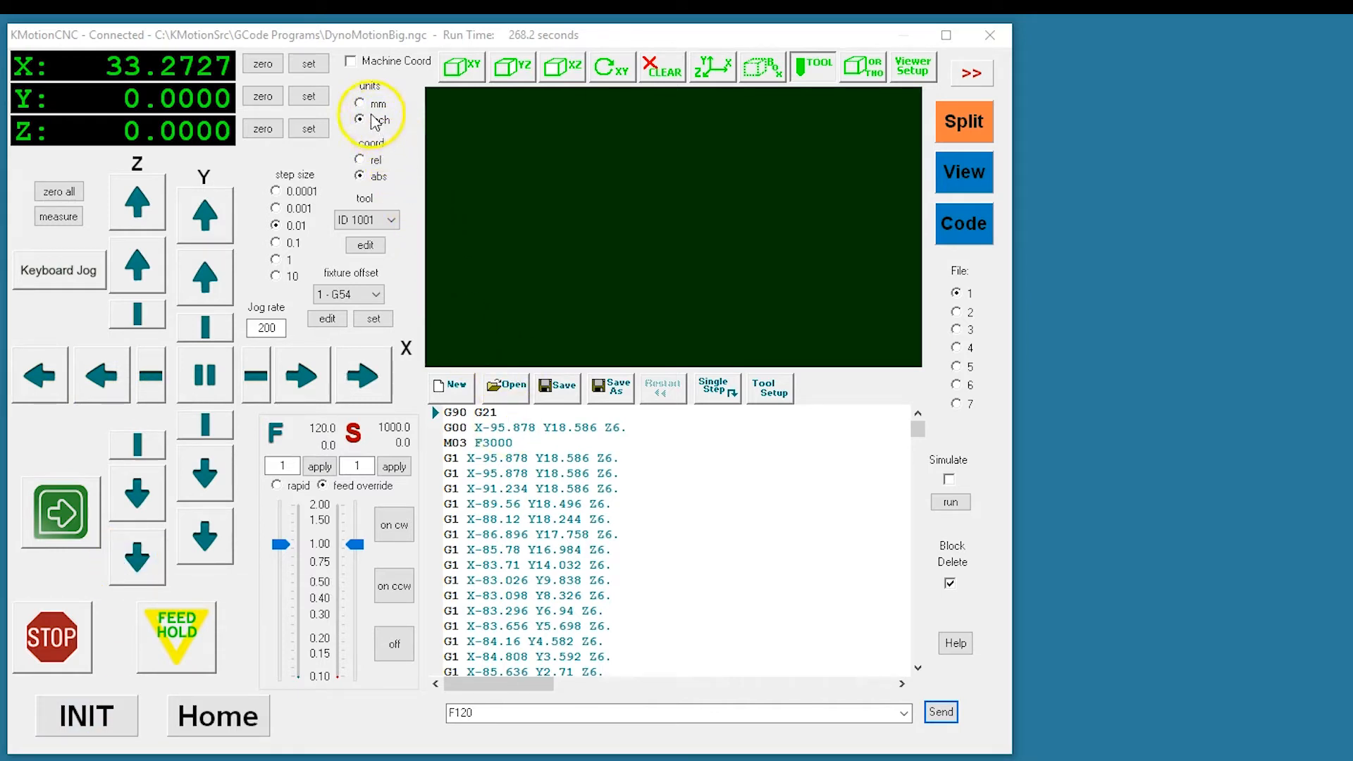
Switch units to mm, send F2000 via MDI, and raise the jog rate to 1000.
{"action": "left_click", "coordinate": [359, 103]}
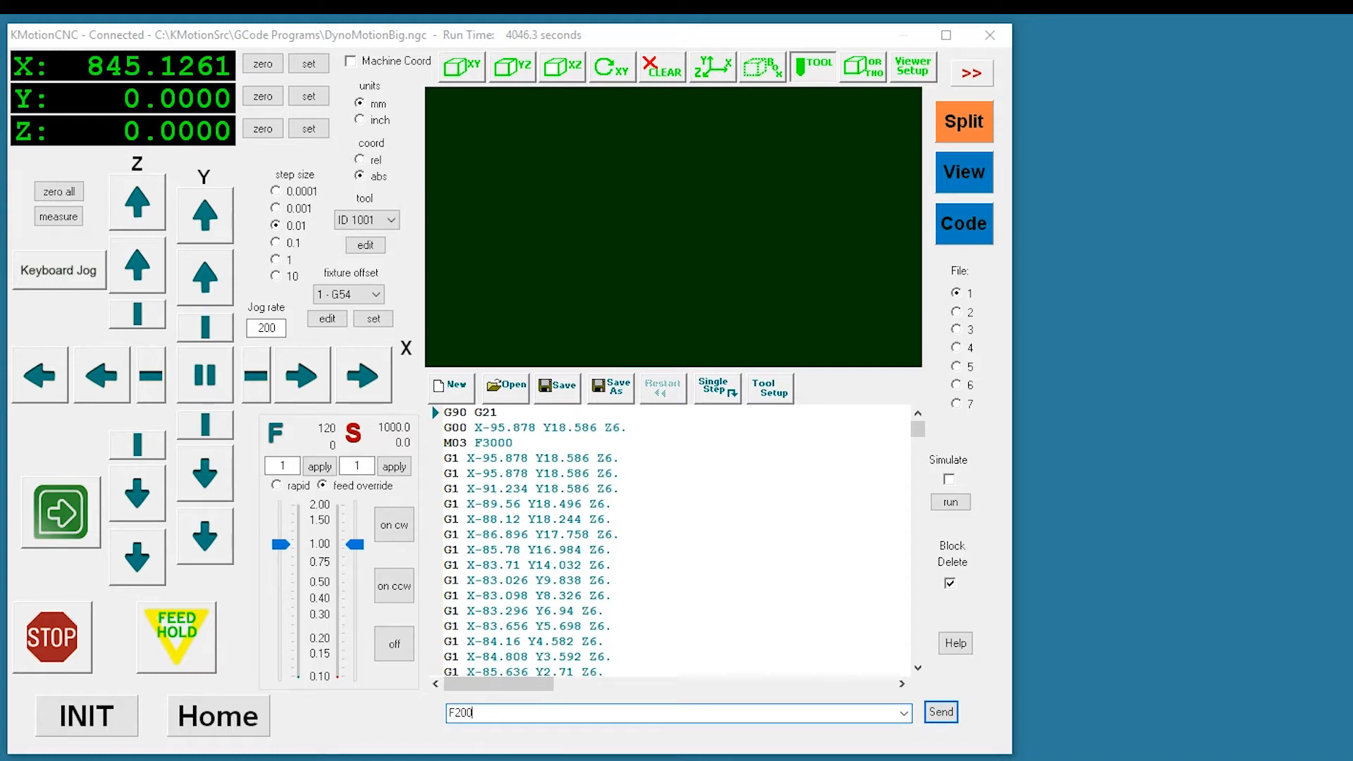
{"action": "type", "text": "0"}
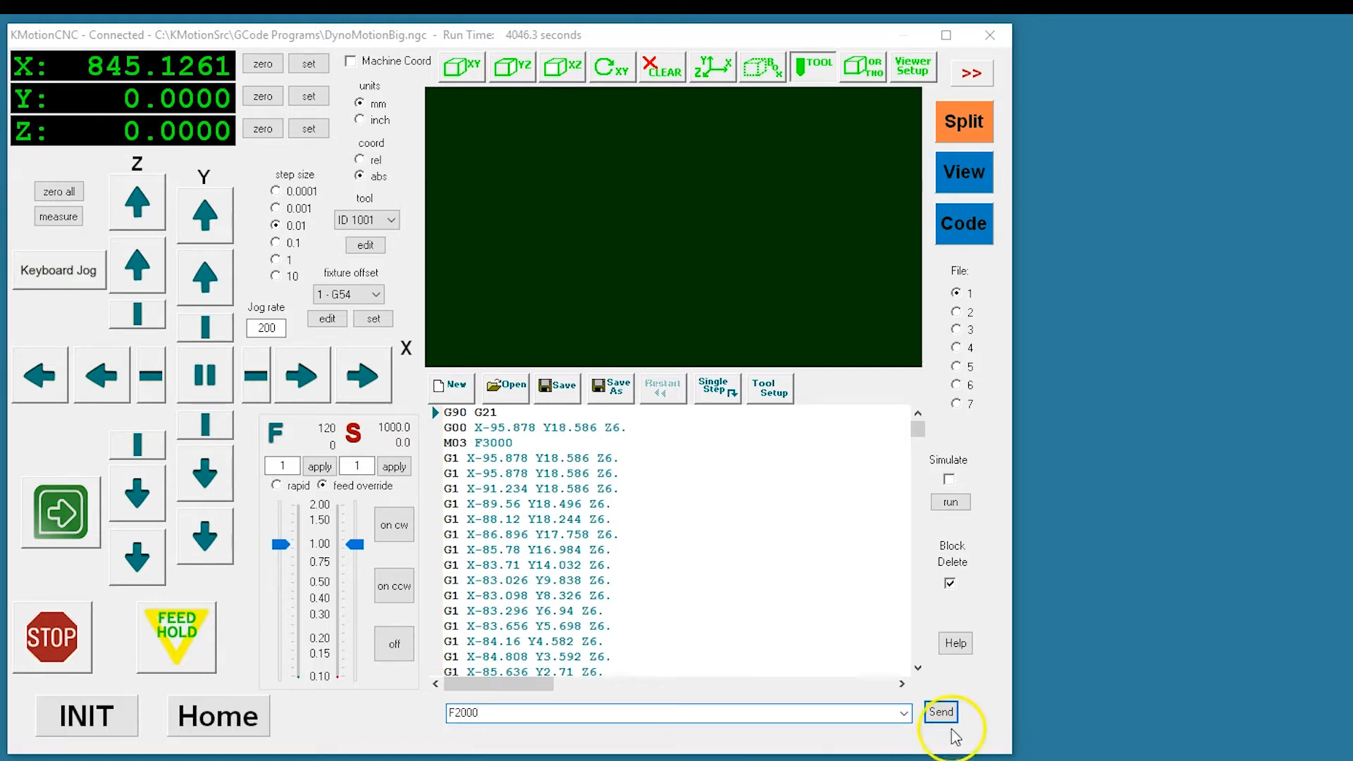
{"action": "left_click", "coordinate": [939, 712]}
{"action": "type", "text": "1000"}
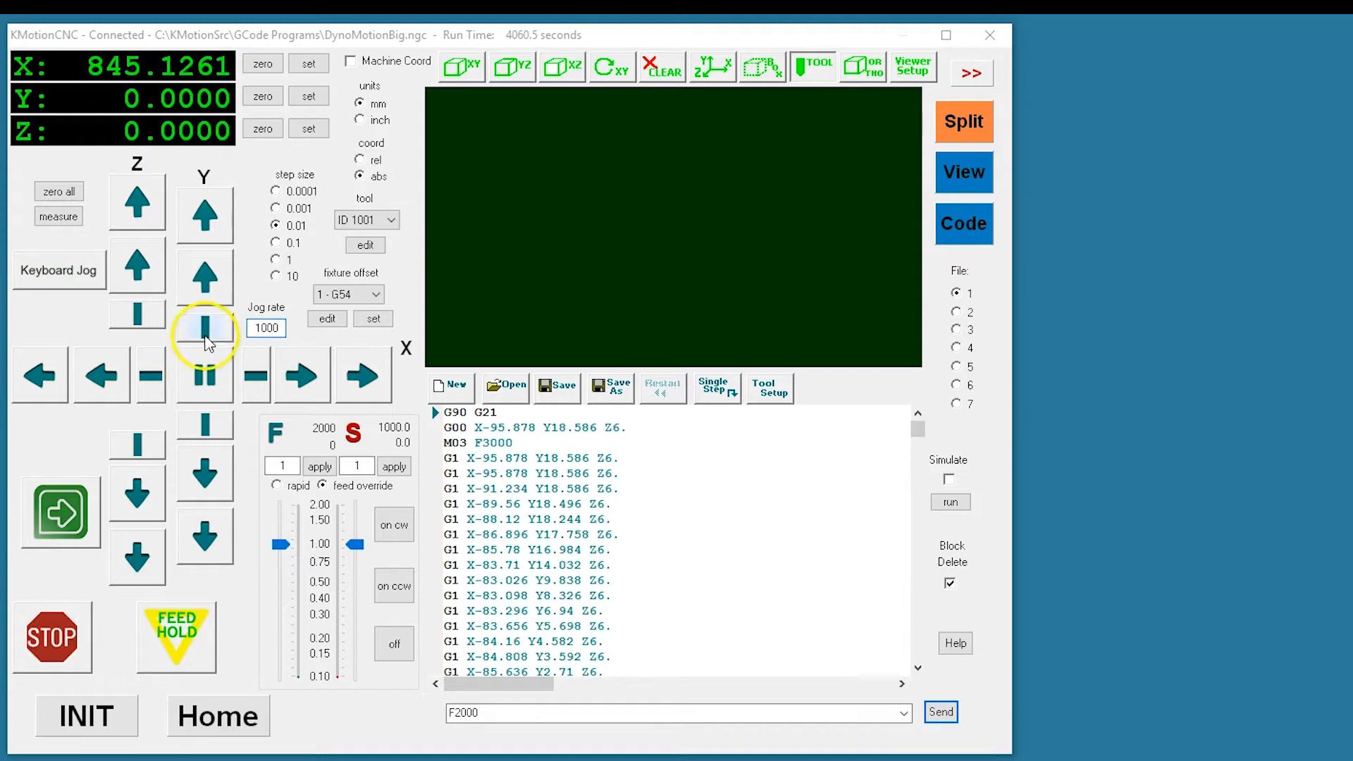
{"action": "left_click", "coordinate": [39, 375]}
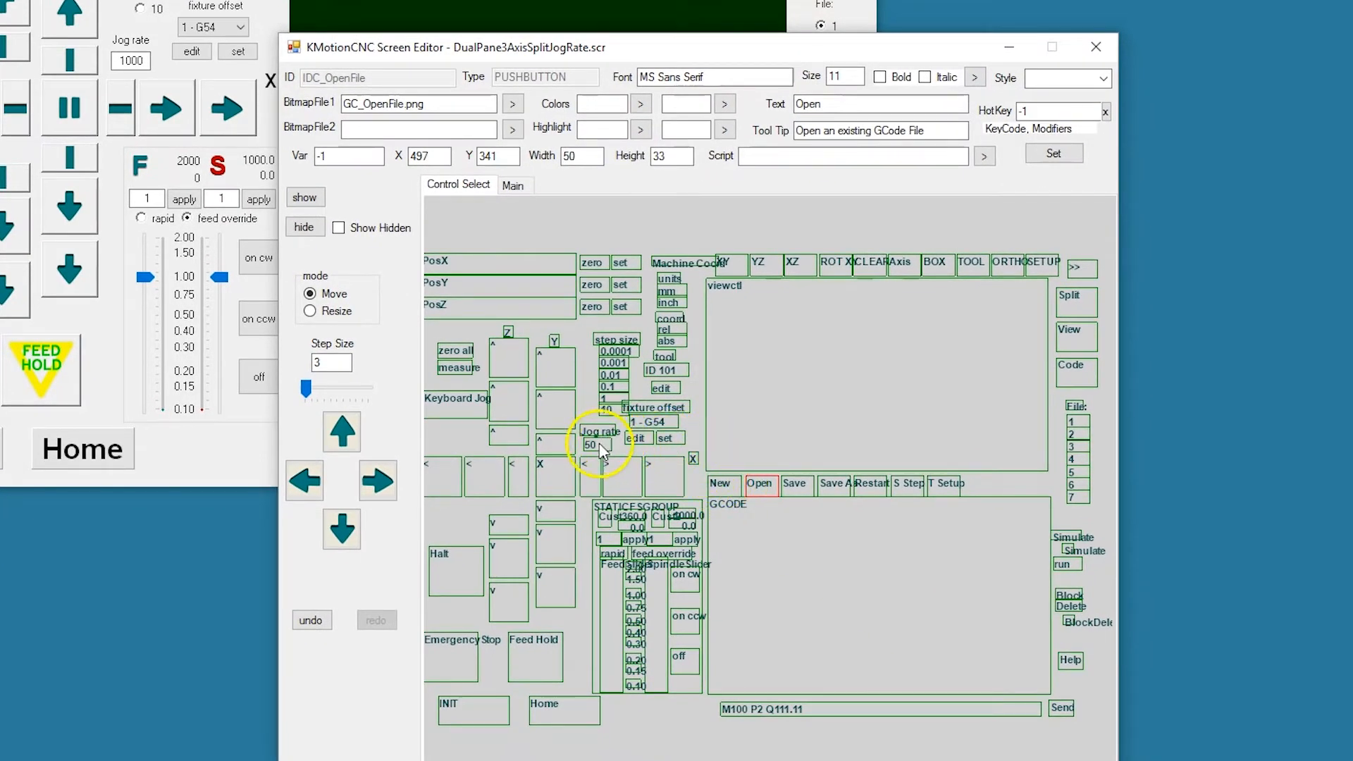
Inspect the jog-rate edit control (Var 170, text 50, tooltip) and the 'Jog rate' label.
{"action": "left_click", "coordinate": [590, 443]}
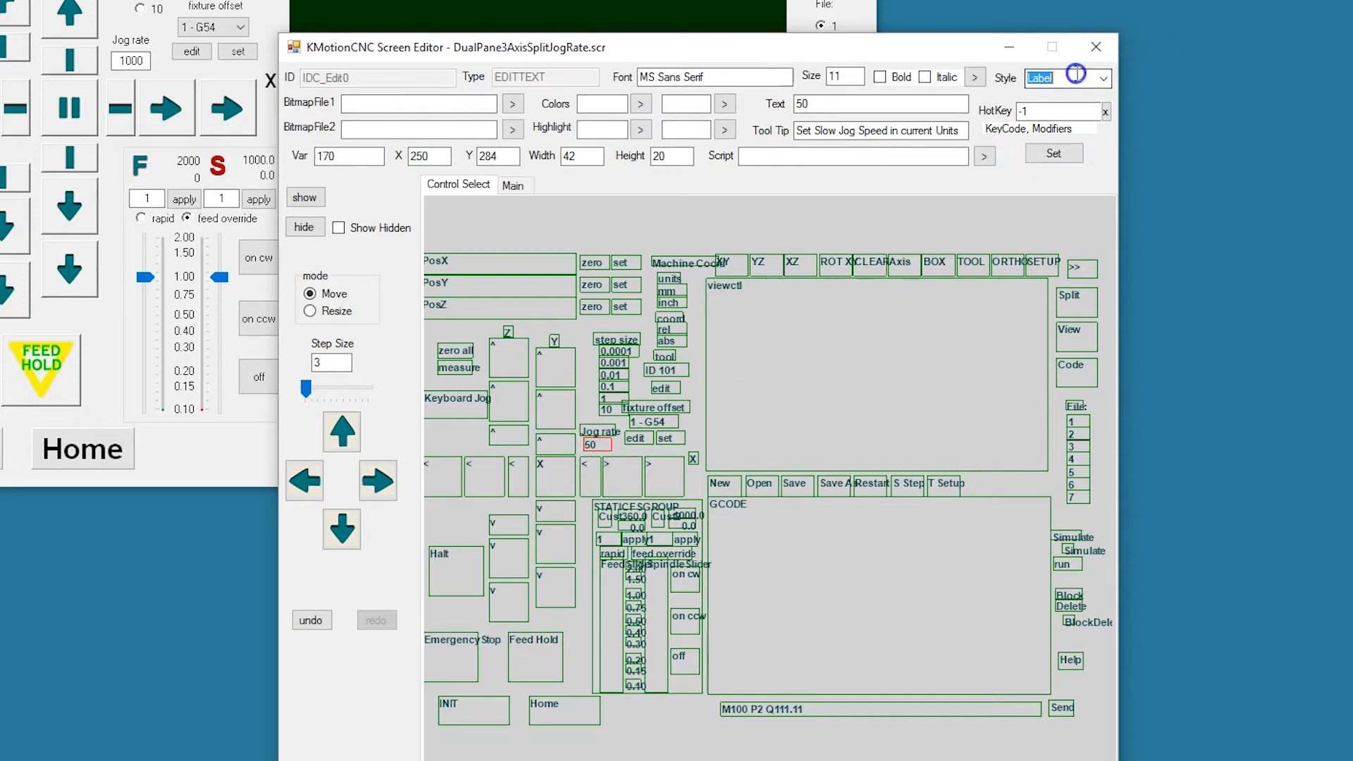
{"action": "mouse_move", "coordinate": [831, 148]}
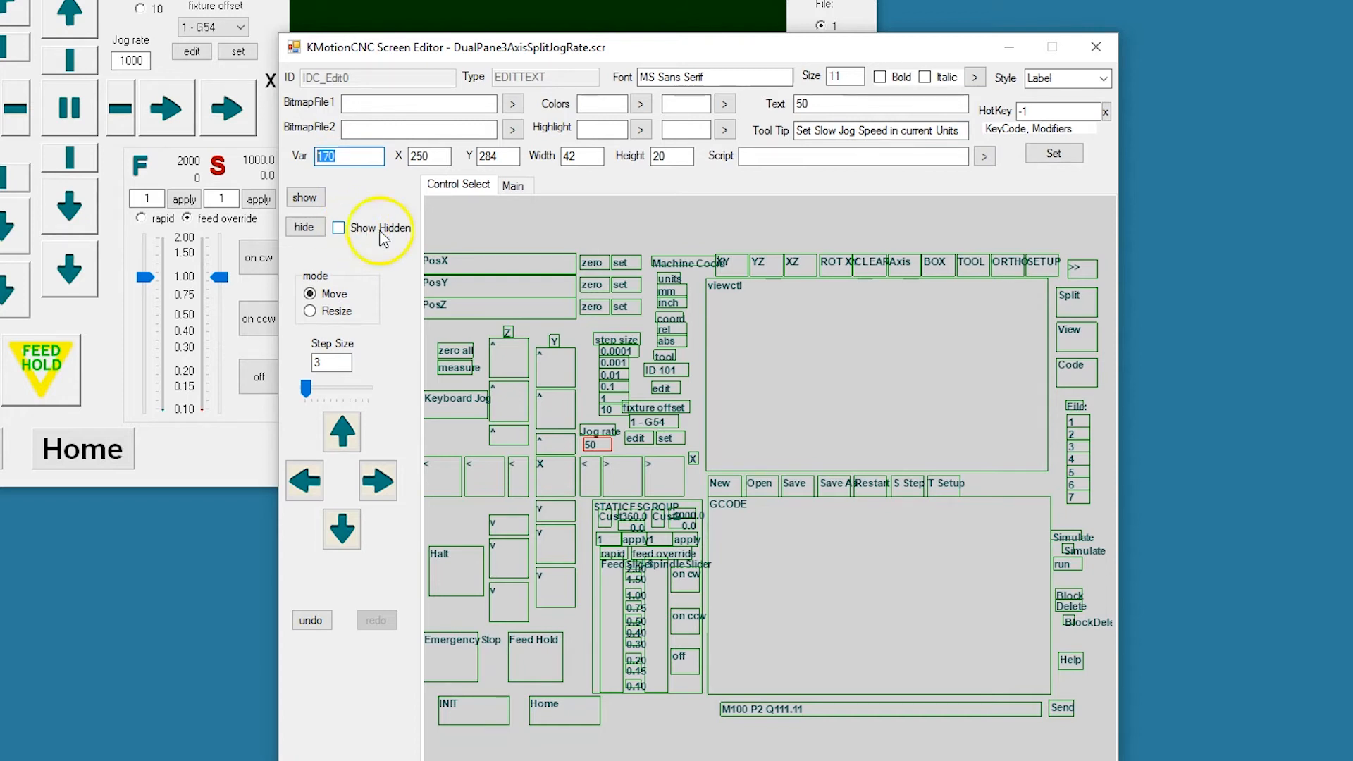
{"action": "left_click", "coordinate": [599, 431]}
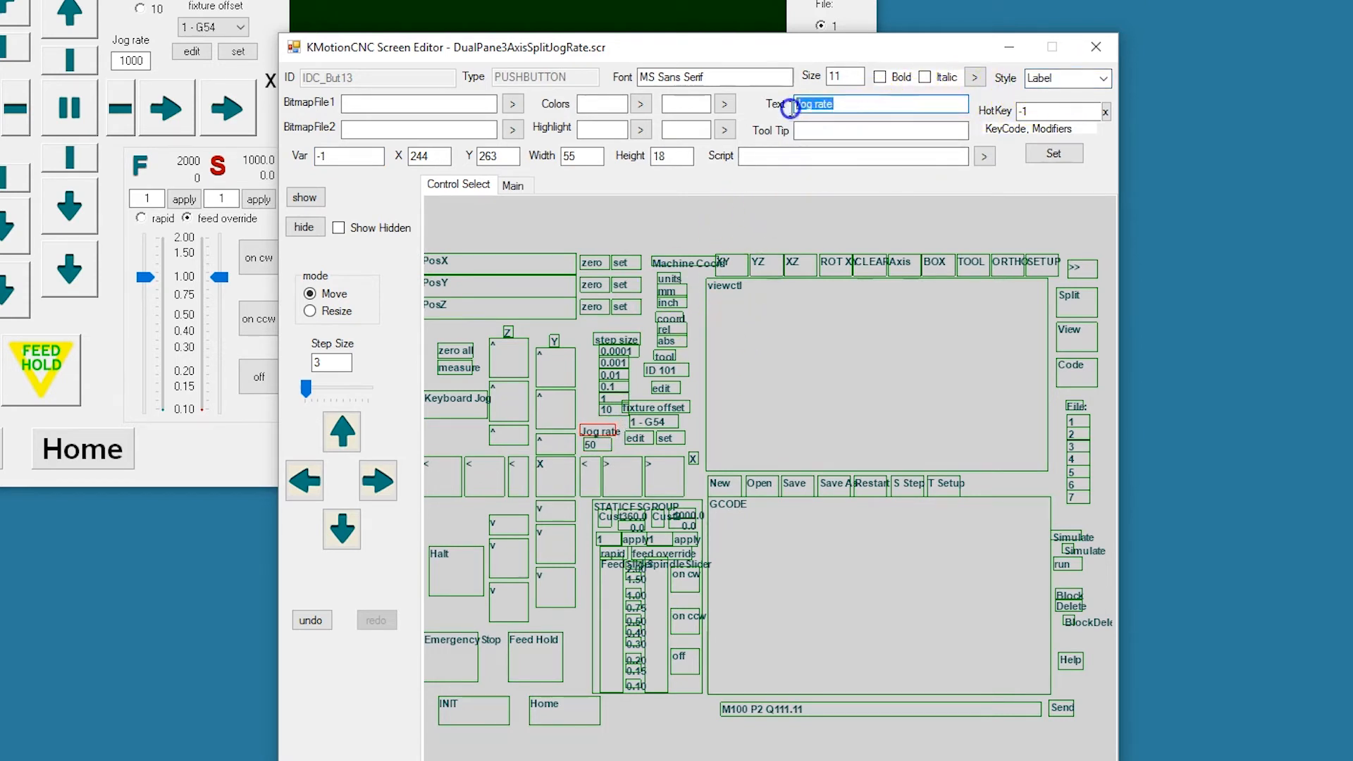
{"action": "mouse_move", "coordinate": [649, 248]}
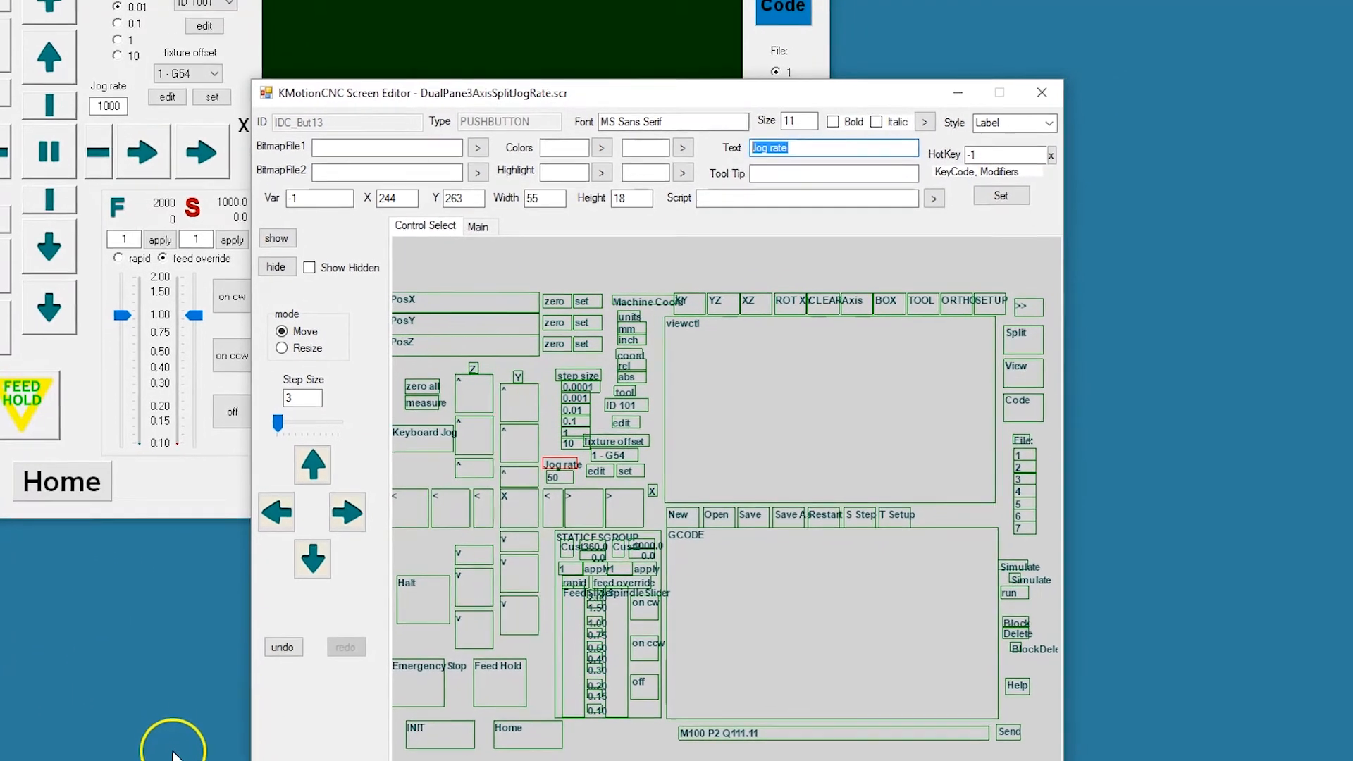
Minimize the Screen Editor to reveal ScreenValueToJogSpeed.c, then bring KMotionCNC forward.
{"action": "left_click_drag", "start_coordinate": [604, 93], "coordinate": [557, 179]}
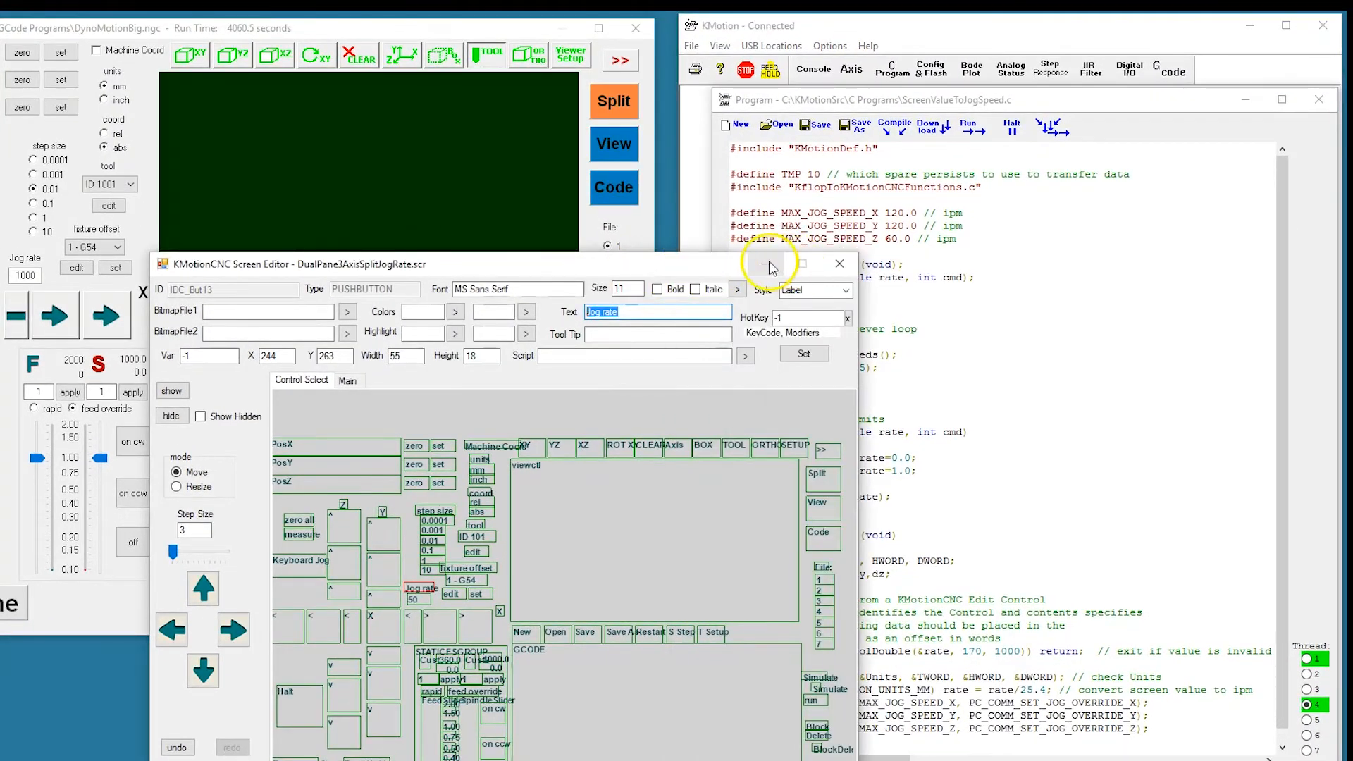
{"action": "left_click", "coordinate": [837, 264]}
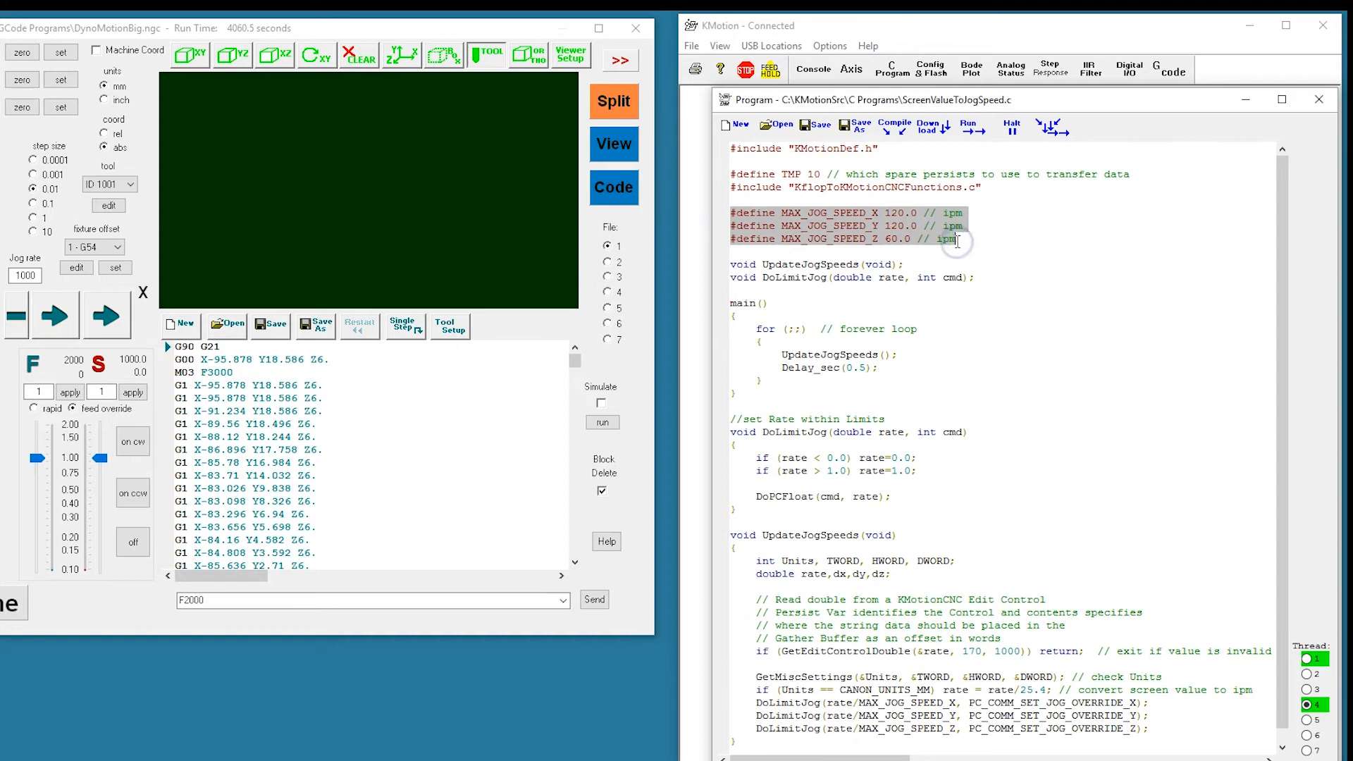
{"action": "mouse_move", "coordinate": [650, 285]}
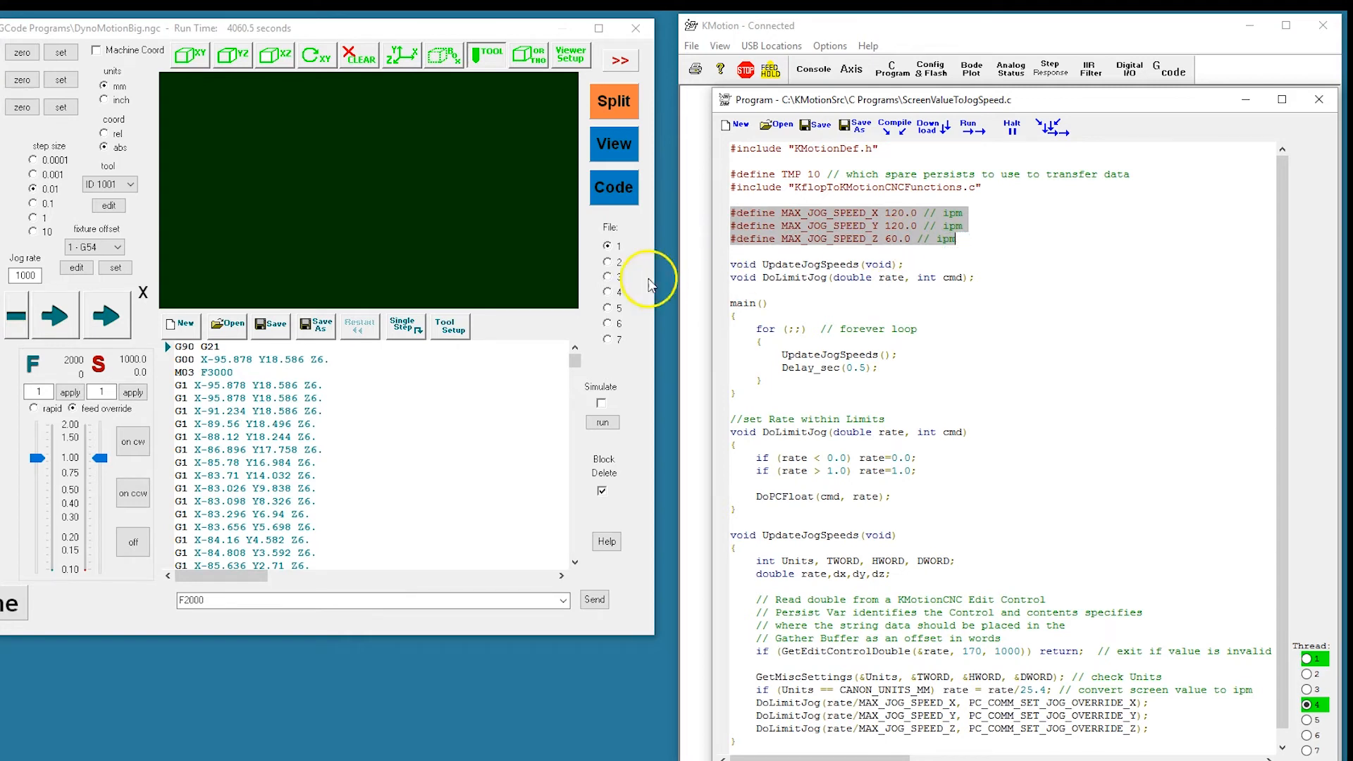
{"action": "left_click", "coordinate": [450, 325]}
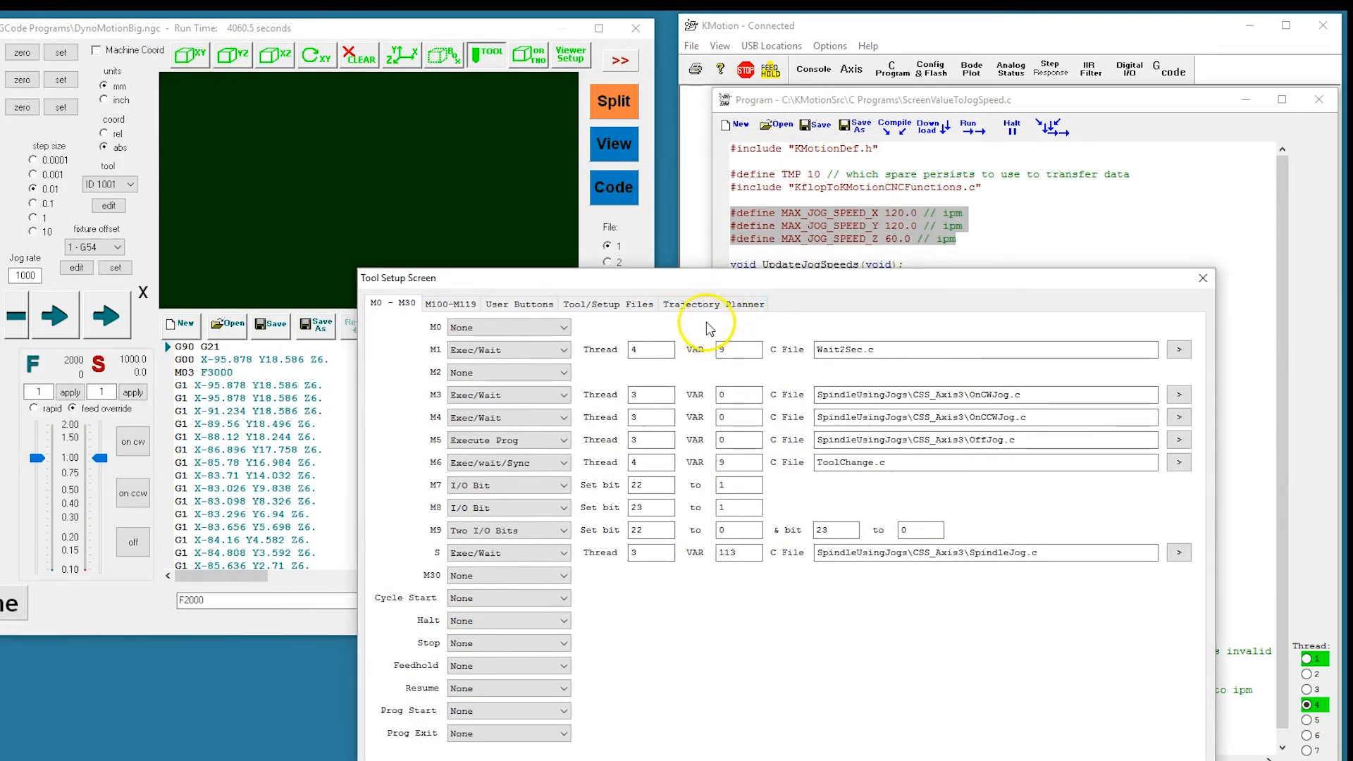
View the Trajectory Planner jog speeds of 2, 2 and 1 in/sec, then close Tool Setup.
{"action": "left_click", "coordinate": [713, 303]}
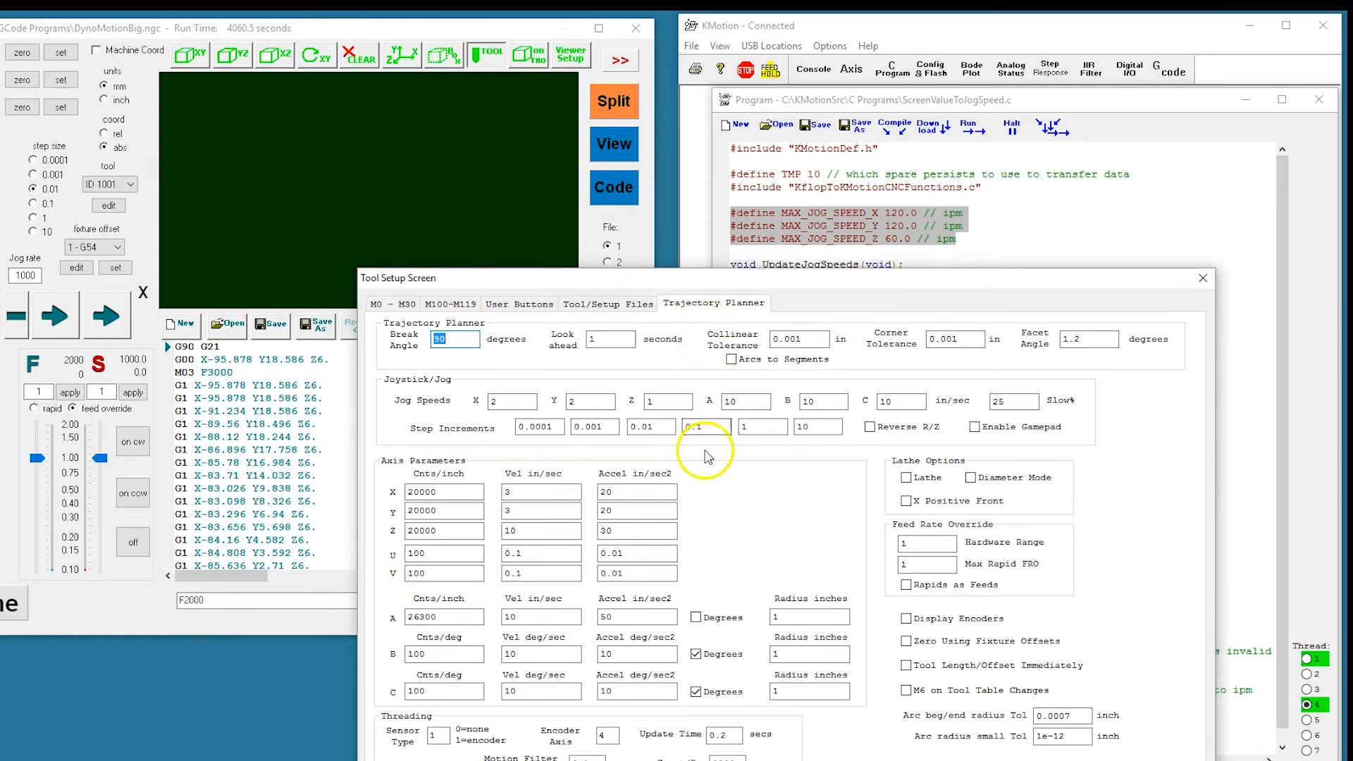
{"action": "left_click", "coordinate": [504, 400]}
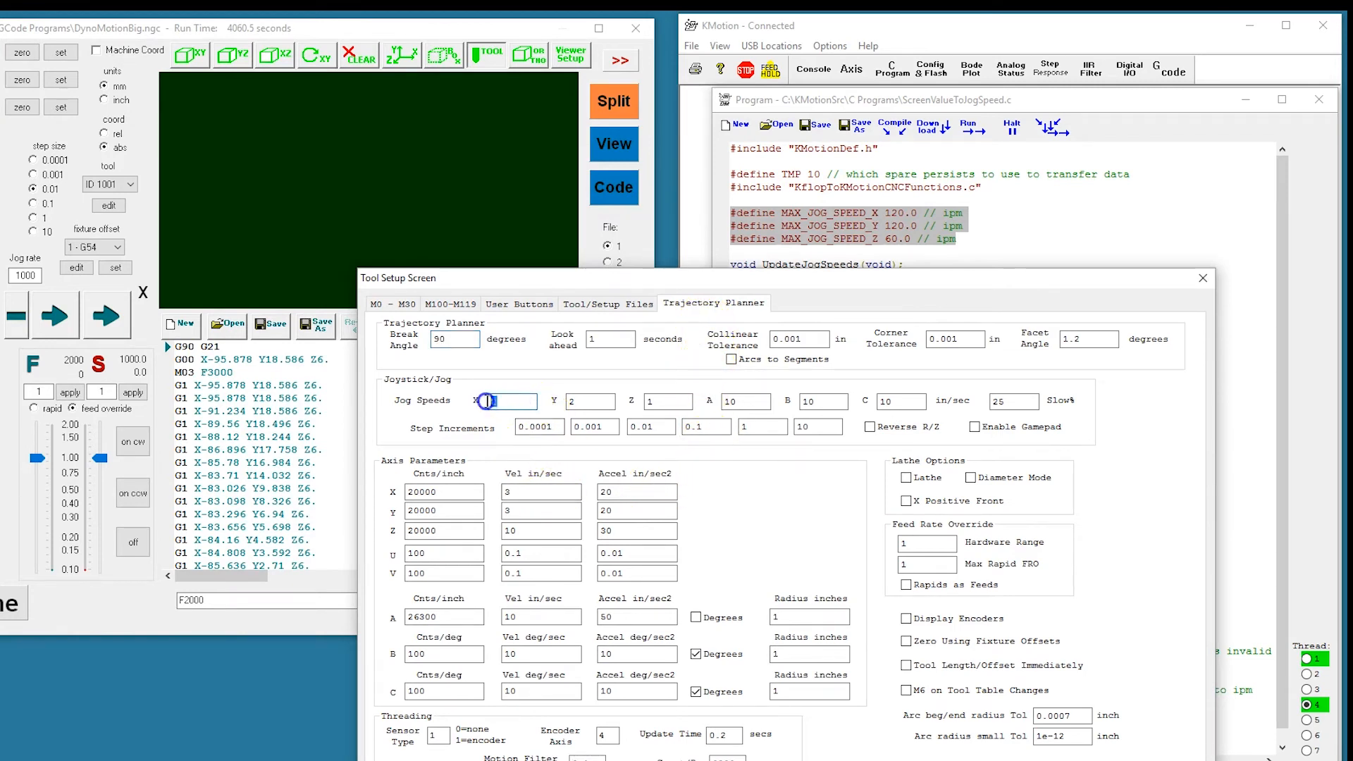
{"action": "triple_click", "coordinate": [510, 400]}
{"action": "type", "text": "2"}
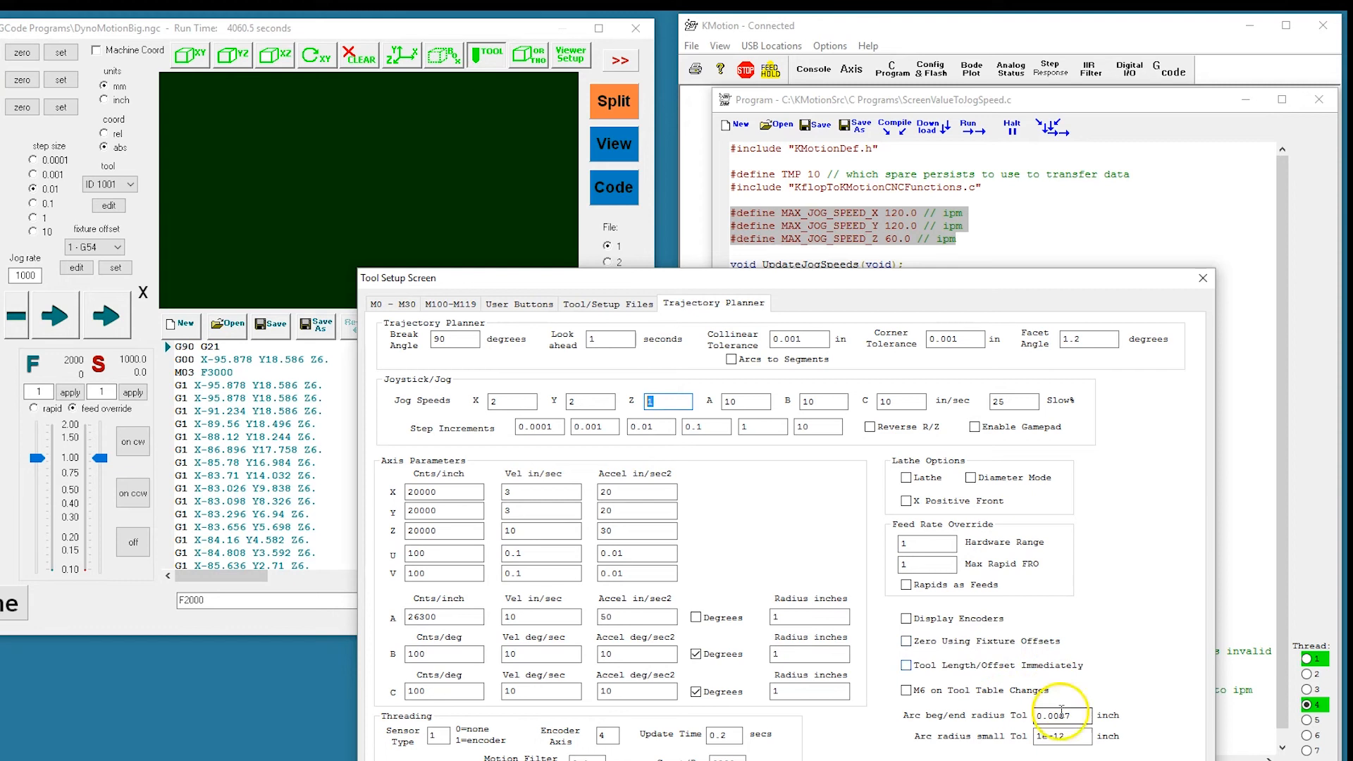
{"action": "left_click", "coordinate": [1201, 277]}
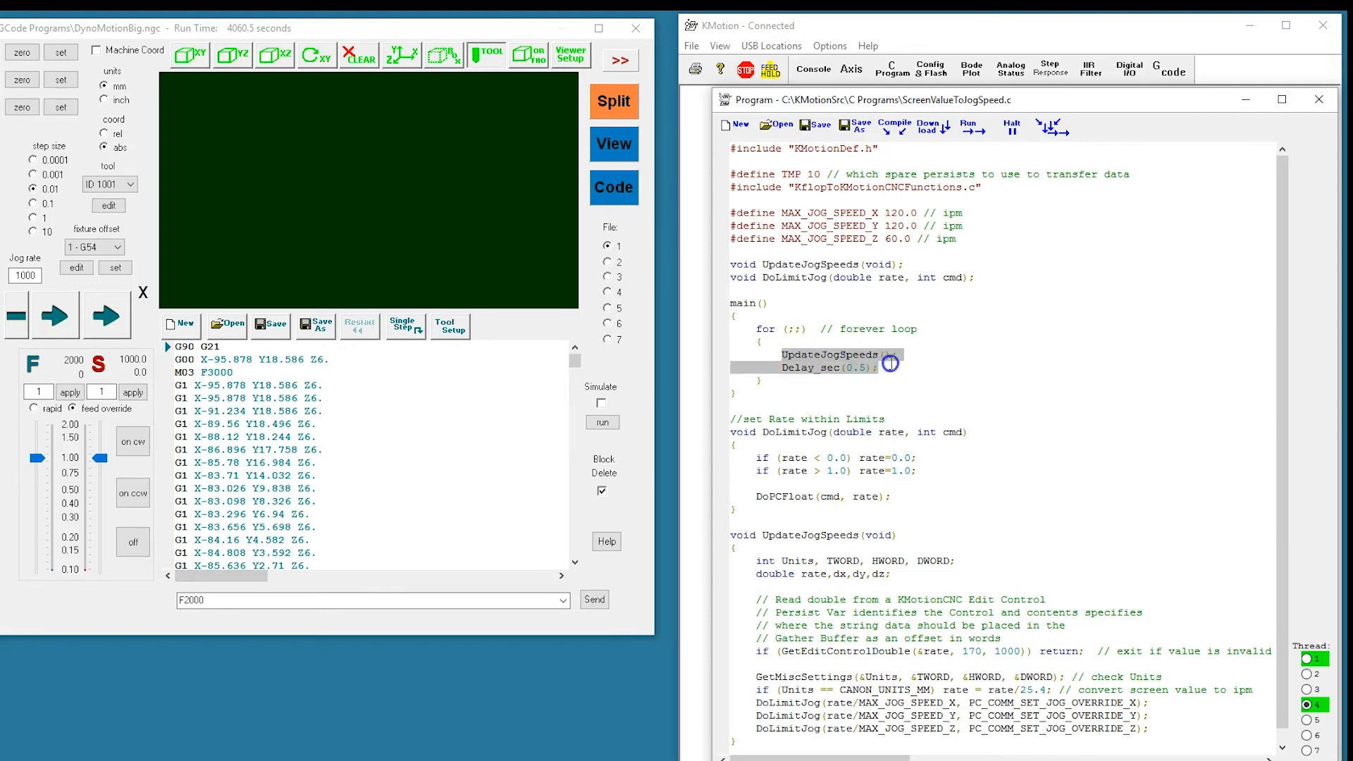
{"action": "mouse_move", "coordinate": [935, 420]}
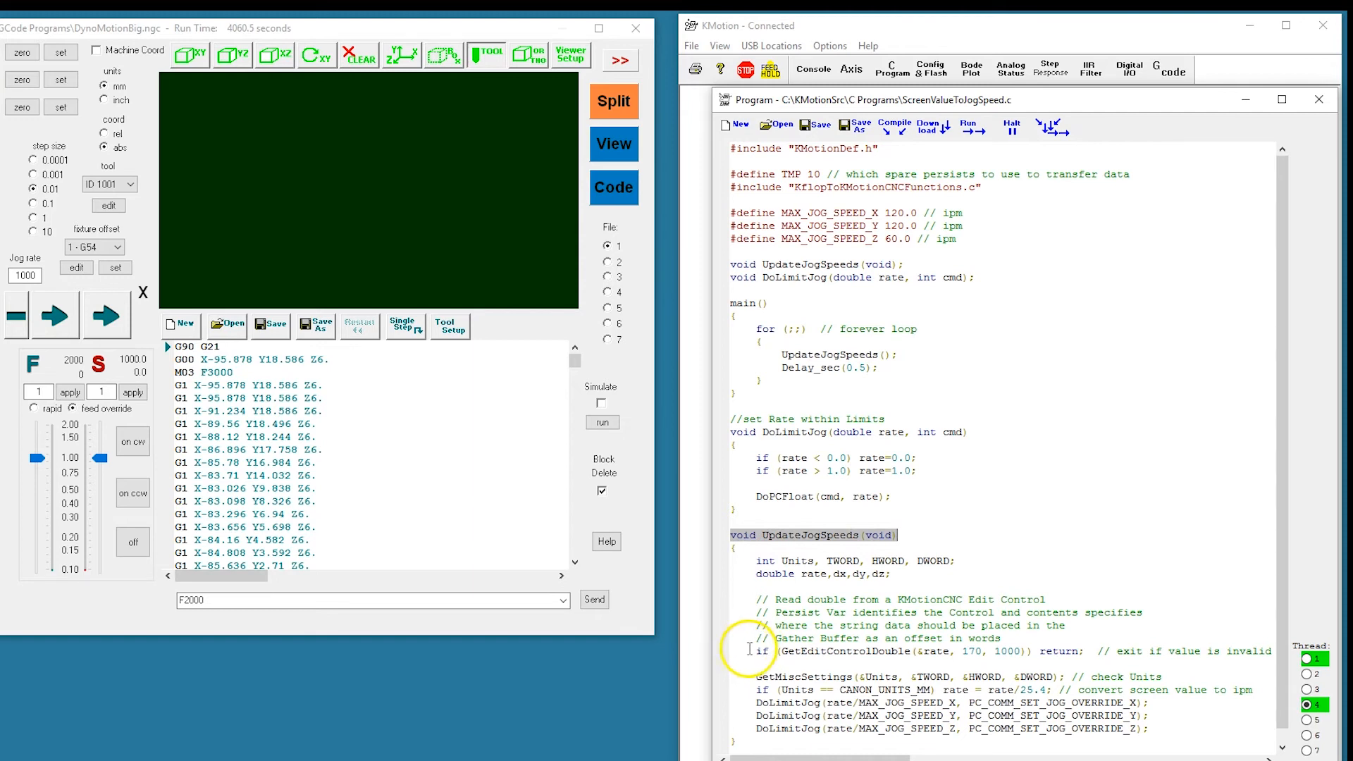
{"action": "double_click", "coordinate": [812, 651]}
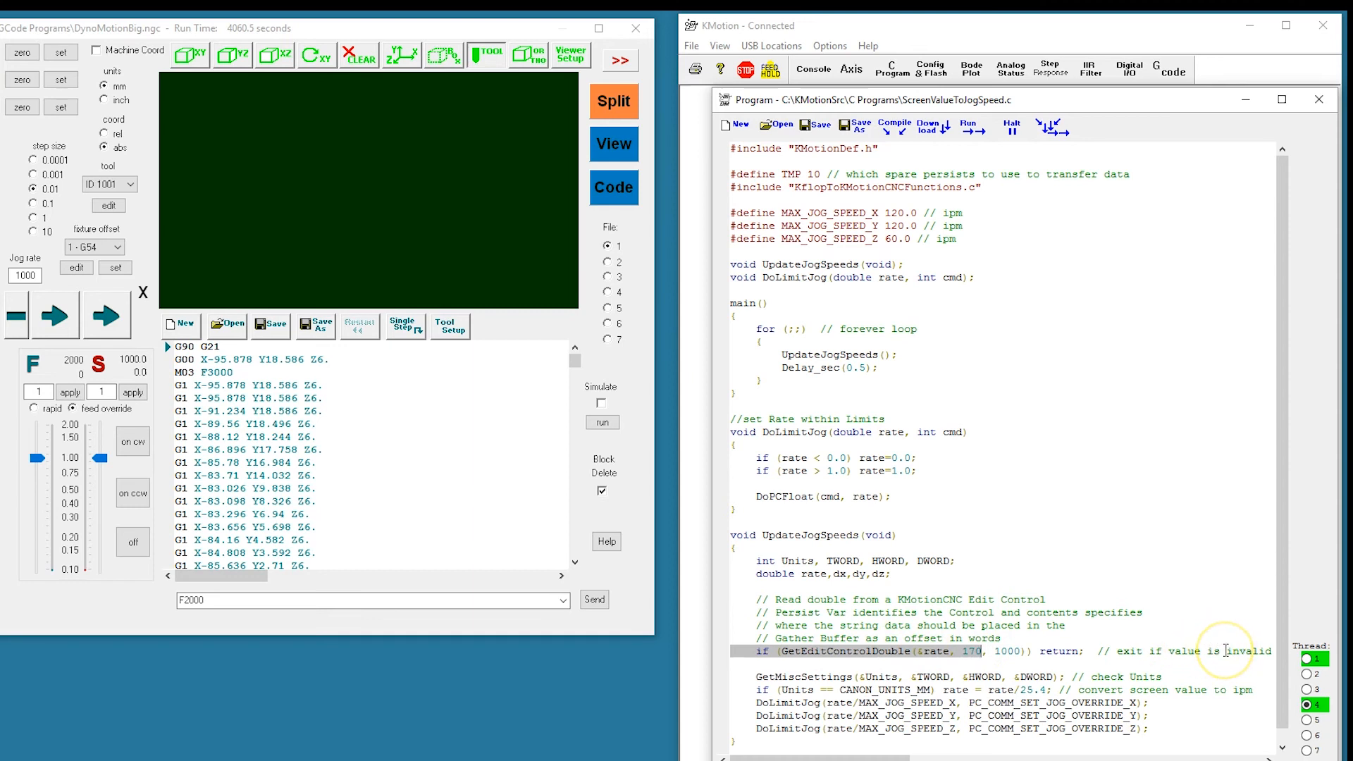
{"action": "mouse_move", "coordinate": [1042, 691]}
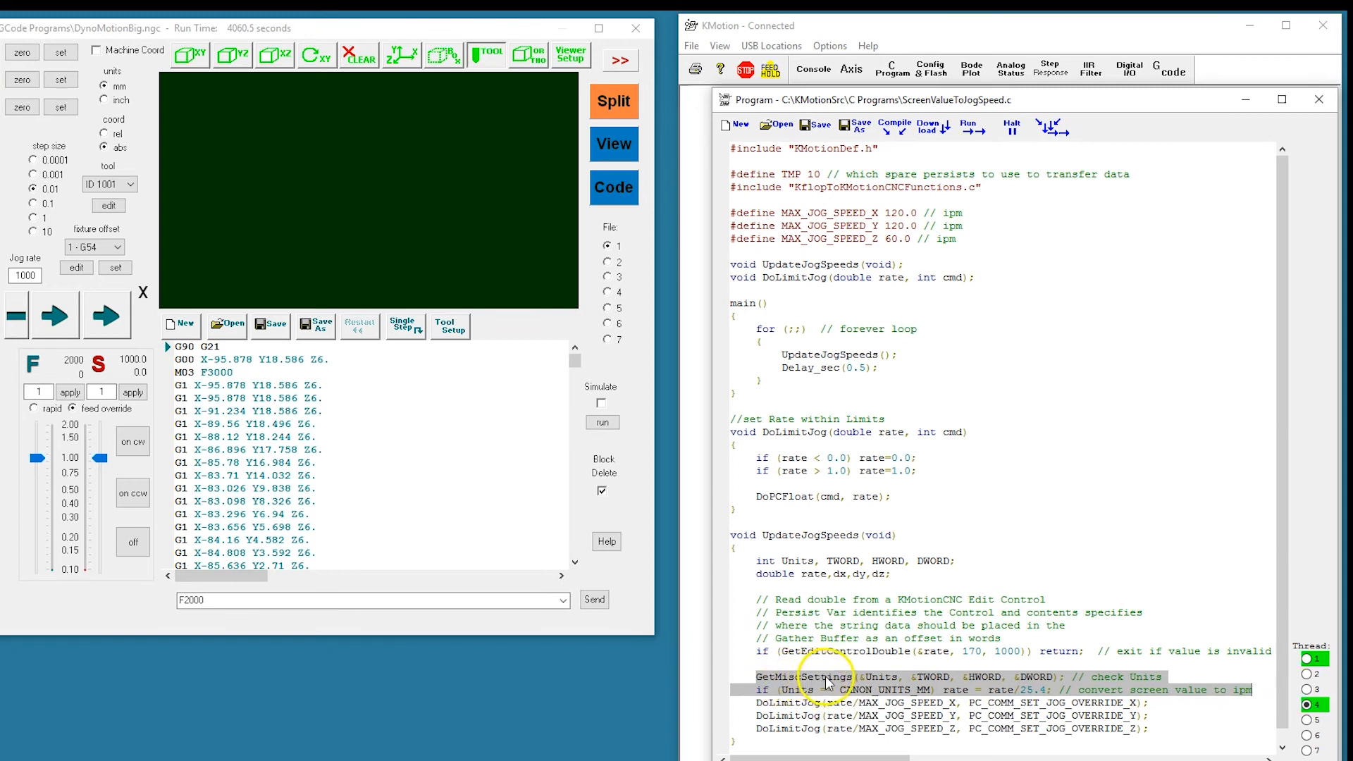
{"action": "mouse_move", "coordinate": [885, 686]}
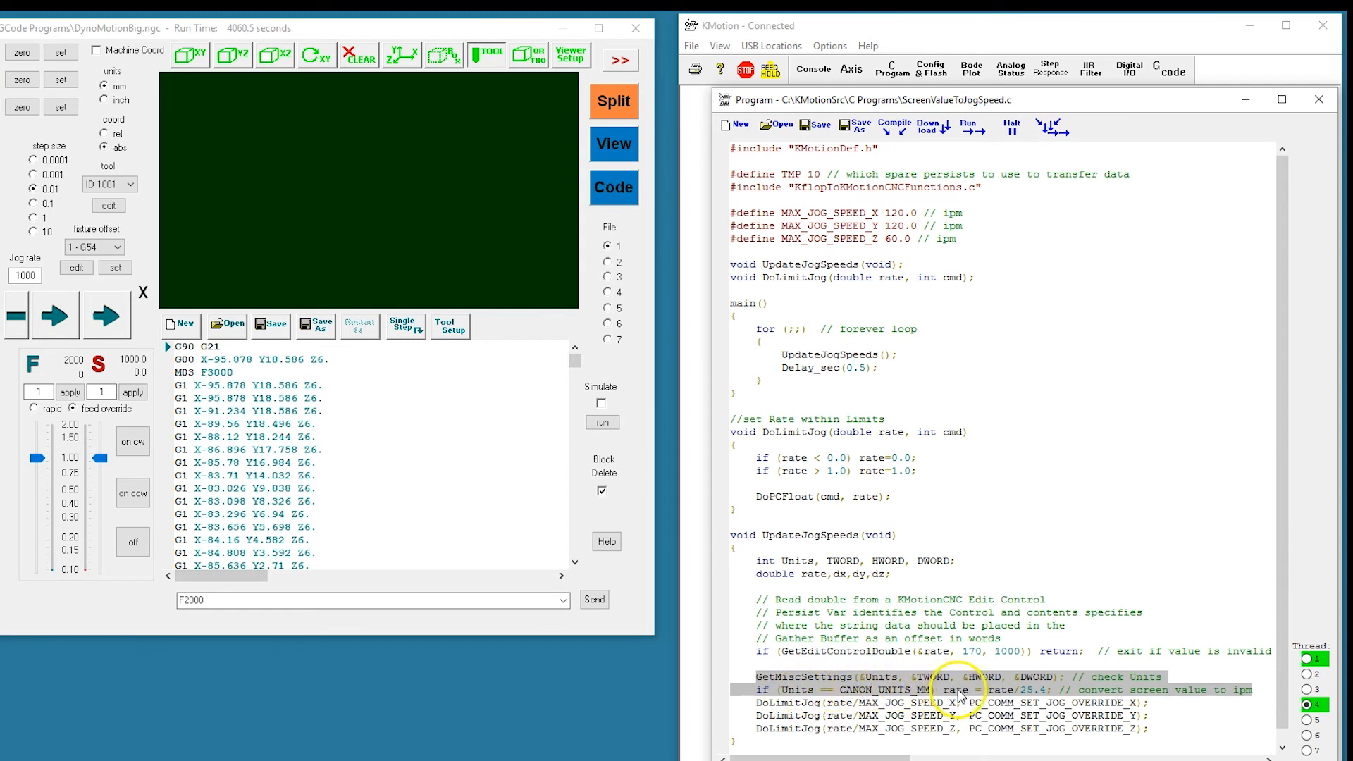
{"action": "mouse_move", "coordinate": [955, 690]}
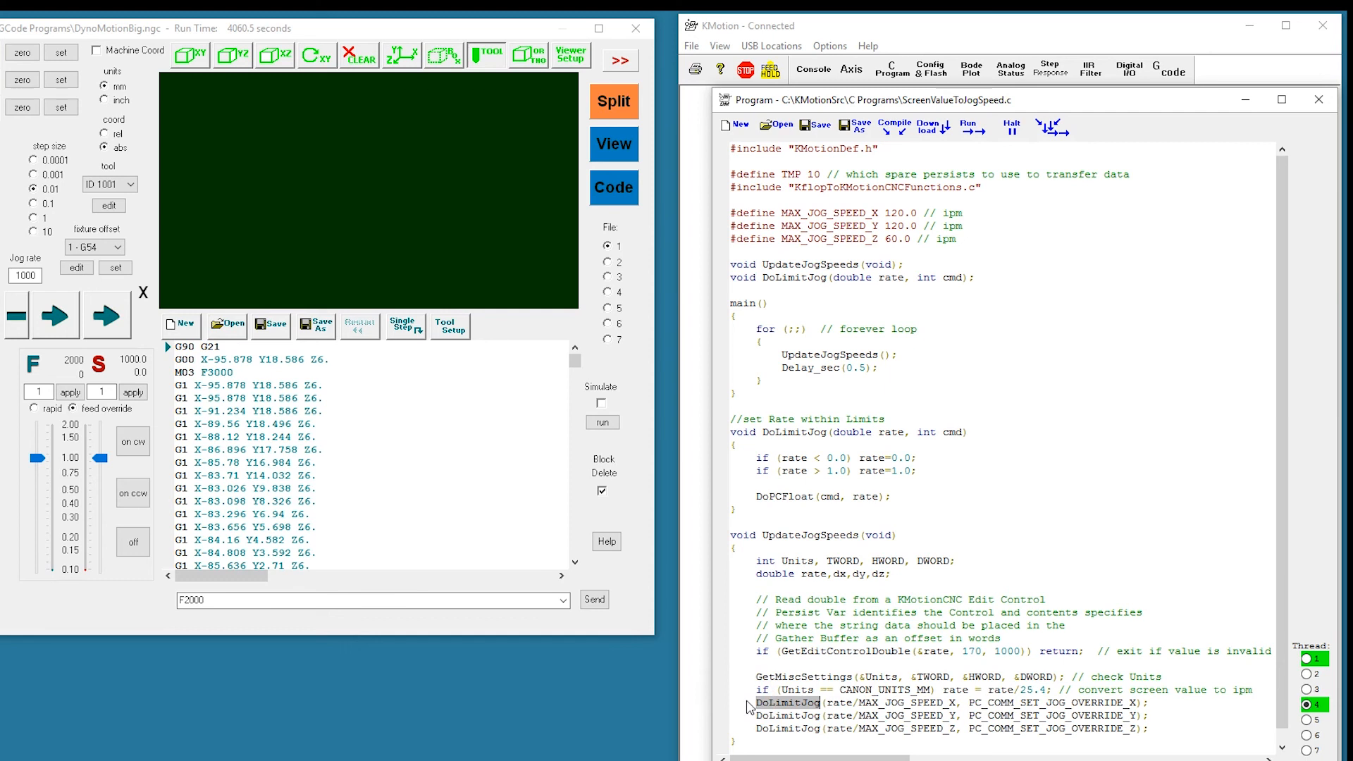
{"action": "double_click", "coordinate": [837, 701]}
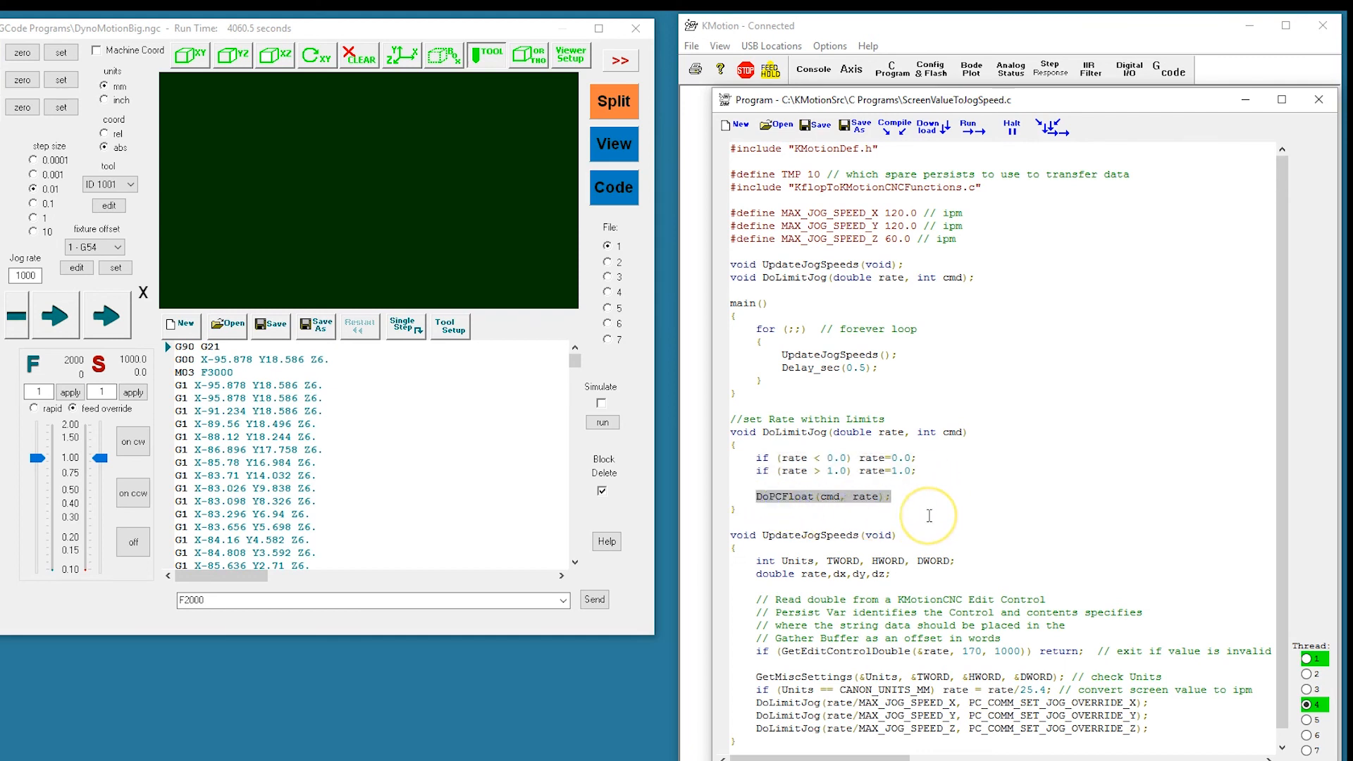
{"action": "mouse_move", "coordinate": [845, 686]}
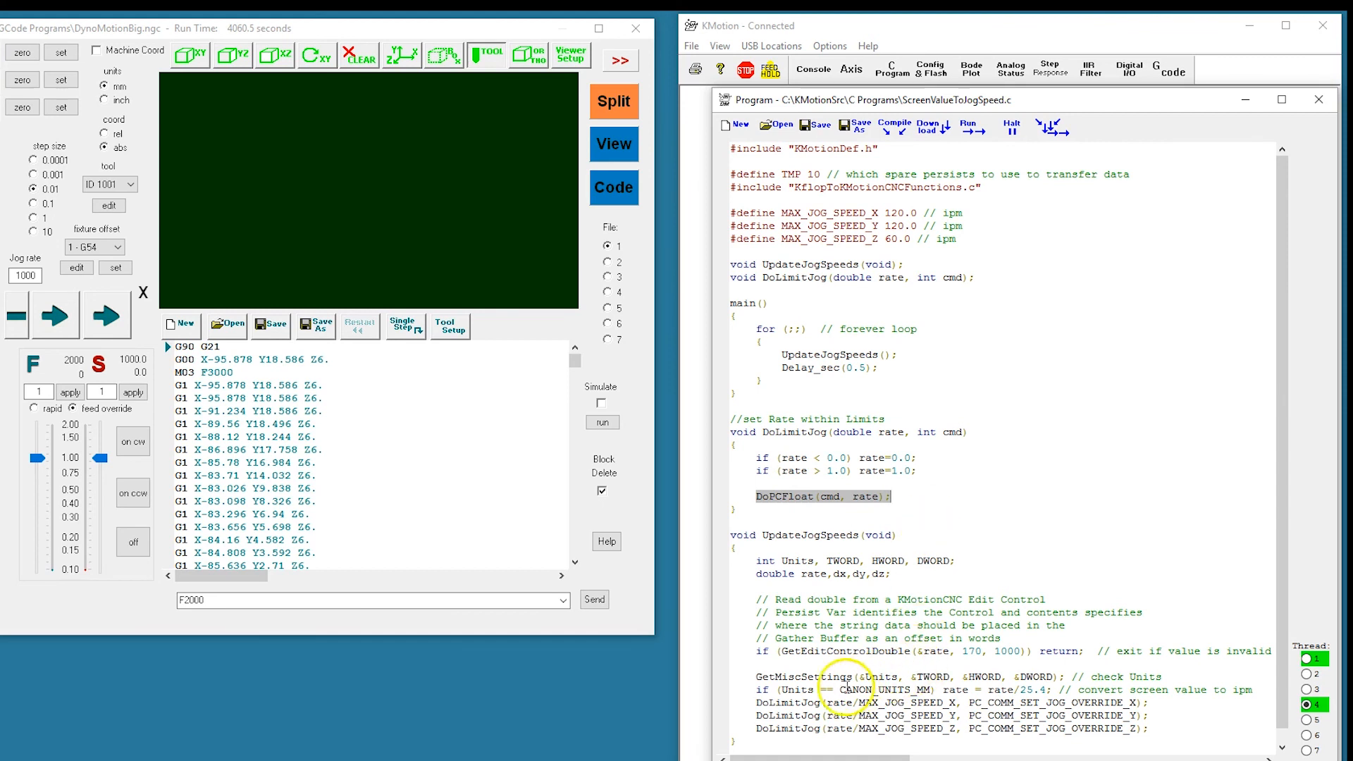
{"action": "mouse_move", "coordinate": [843, 720]}
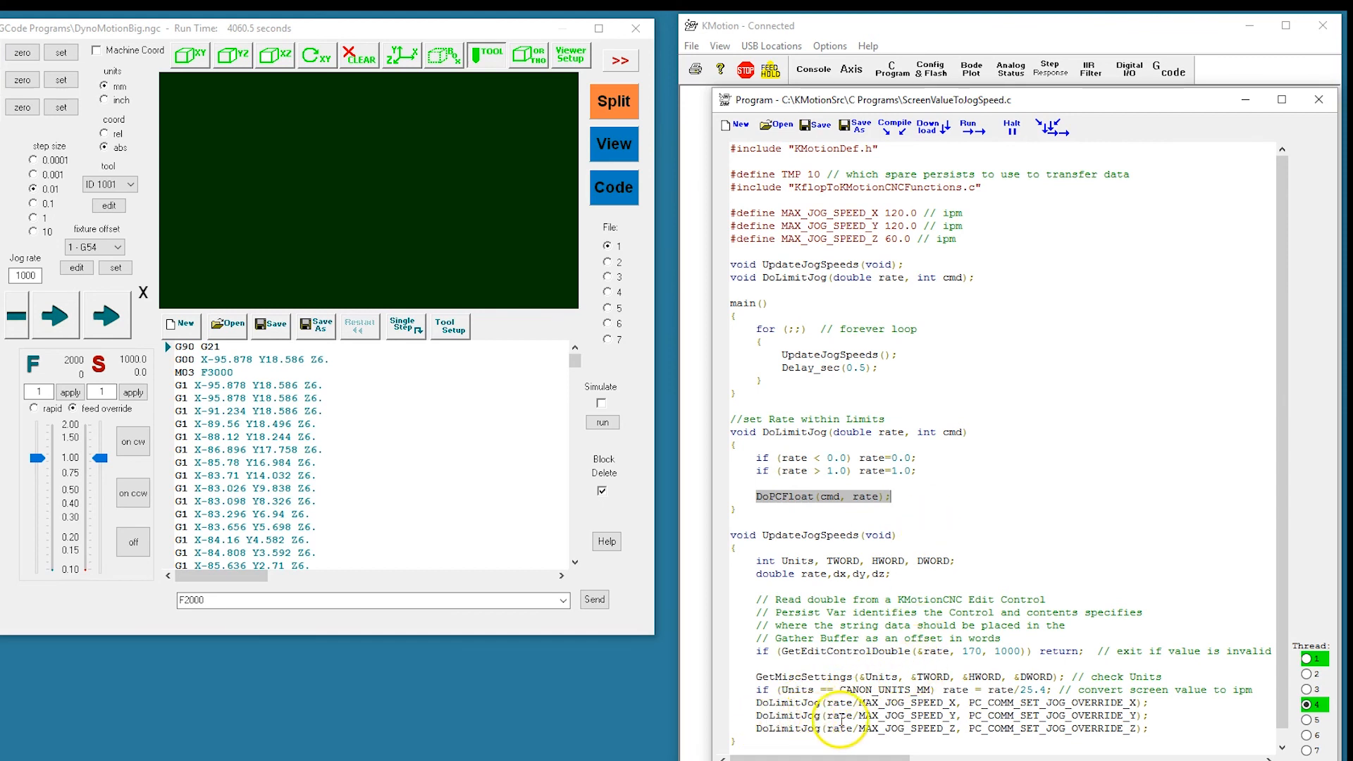